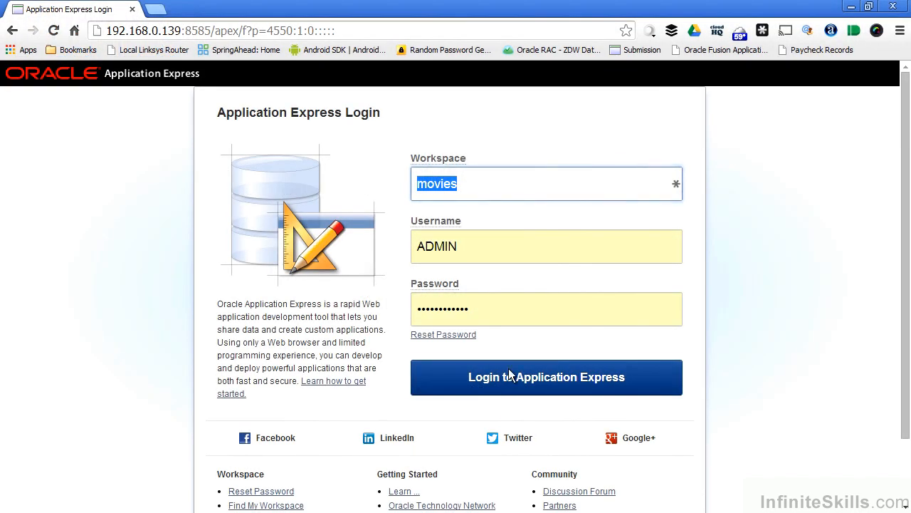
Log in to the movies workspace to reach the Movie Tracker application list.
left_click(547, 377)
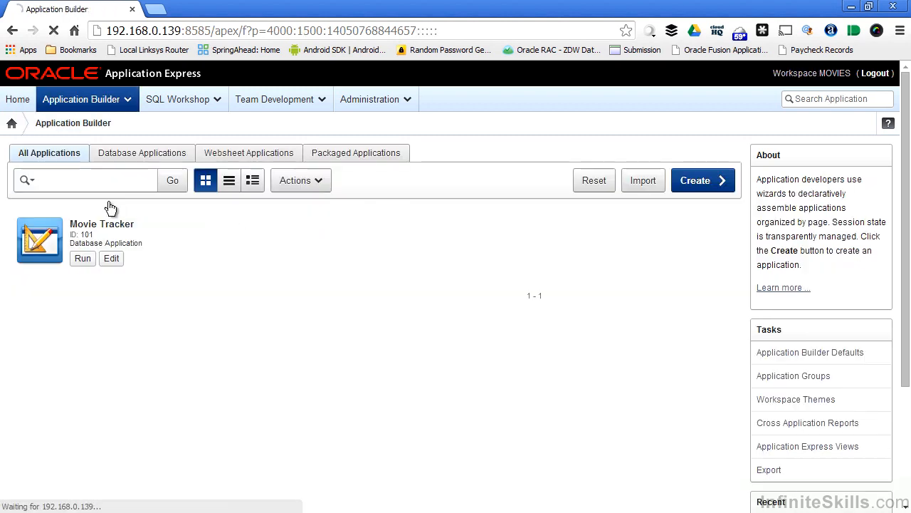
mouse_move(160, 266)
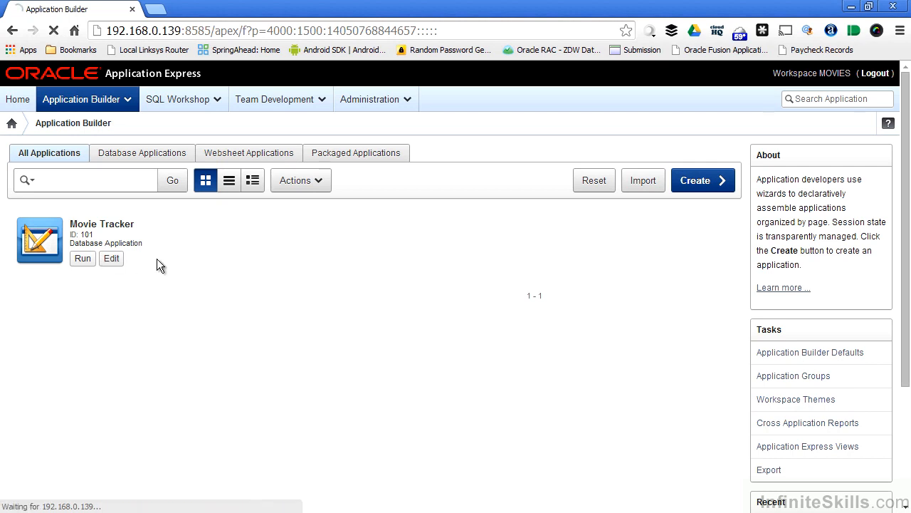
Start a new Form page in Movie Tracker and review the form type options.
left_click(111, 258)
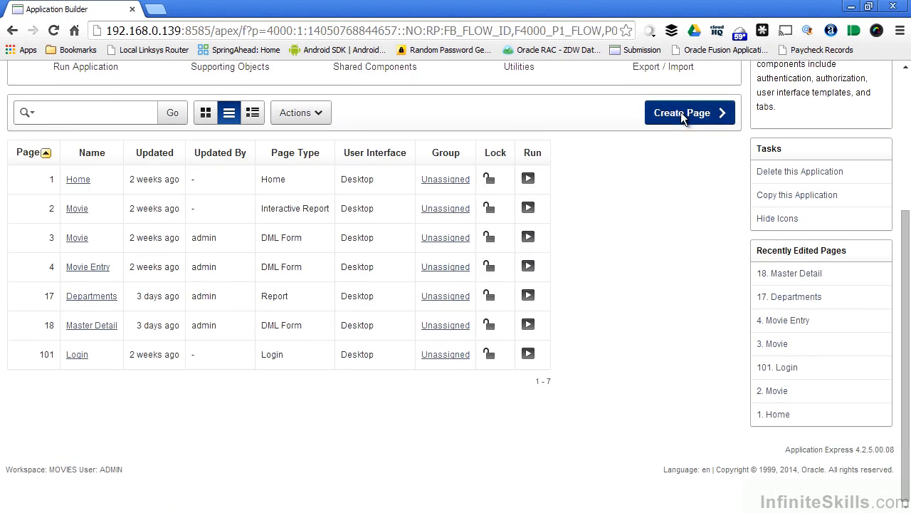
left_click(682, 113)
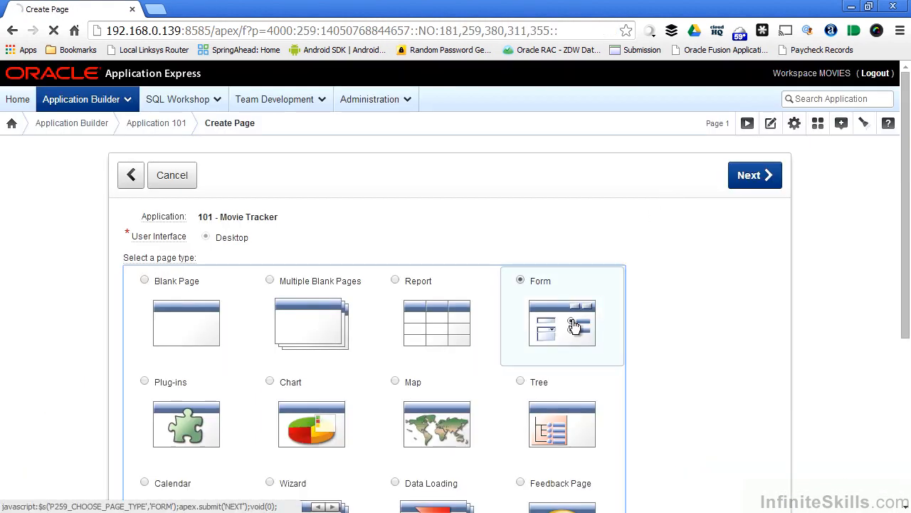
left_click(755, 175)
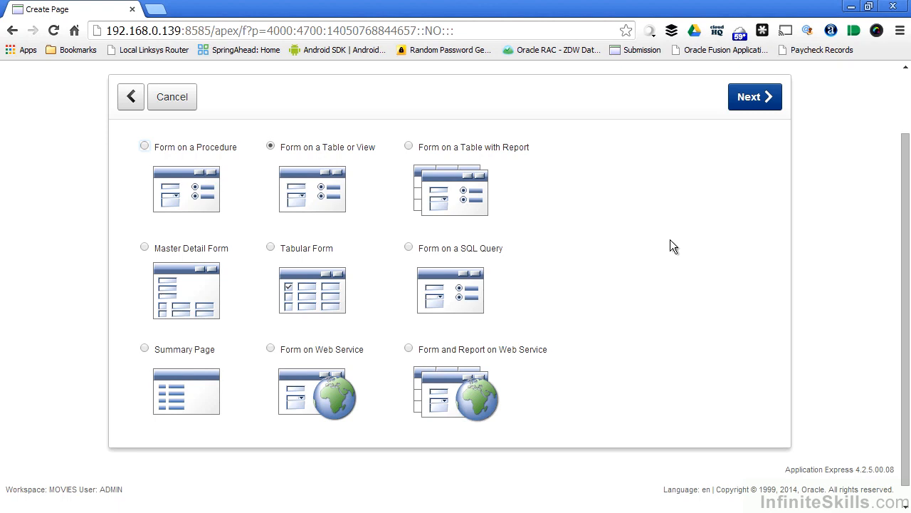
mouse_move(304, 192)
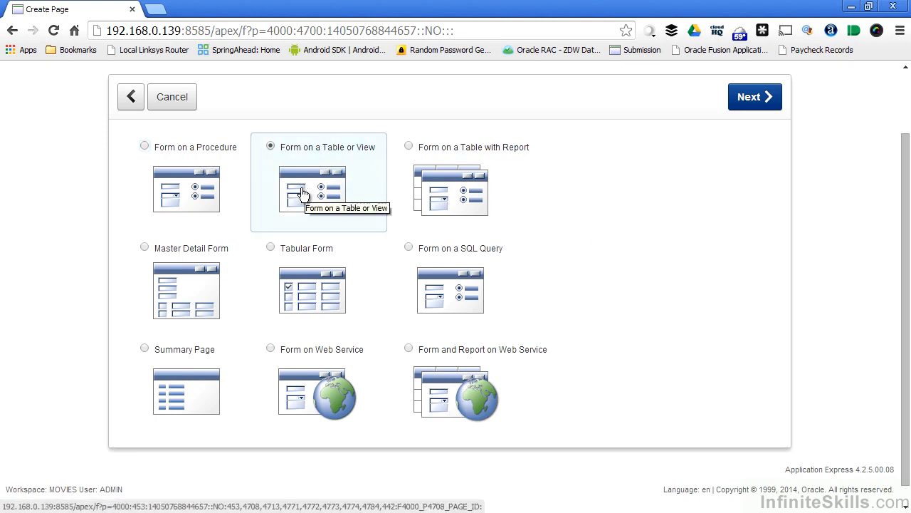
mouse_move(466, 194)
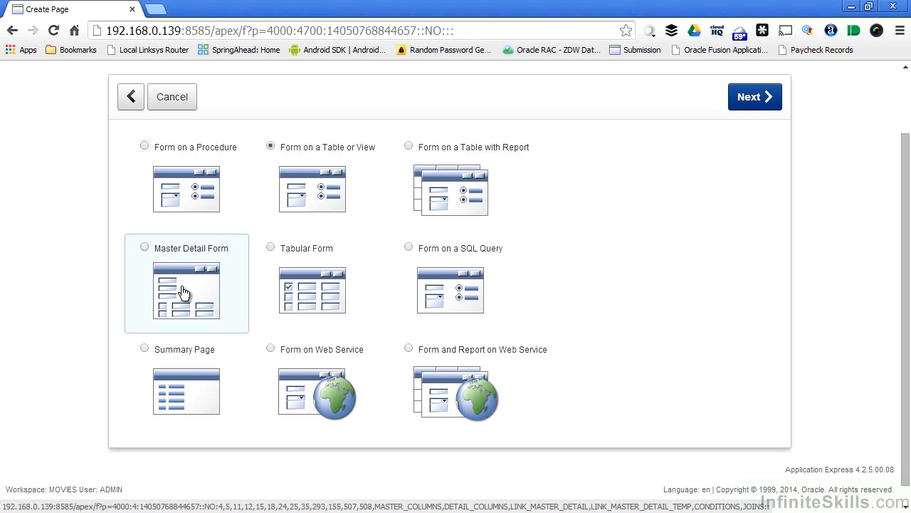
mouse_move(226, 283)
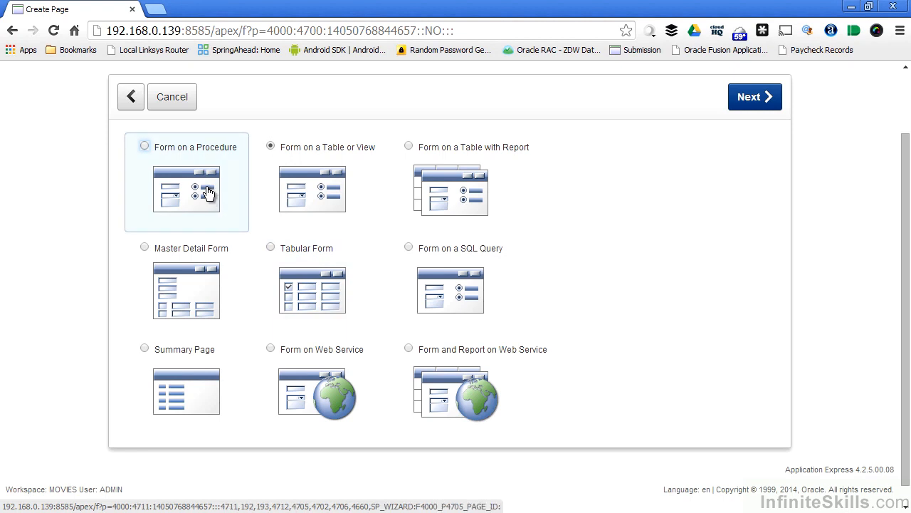
left_click(450, 292)
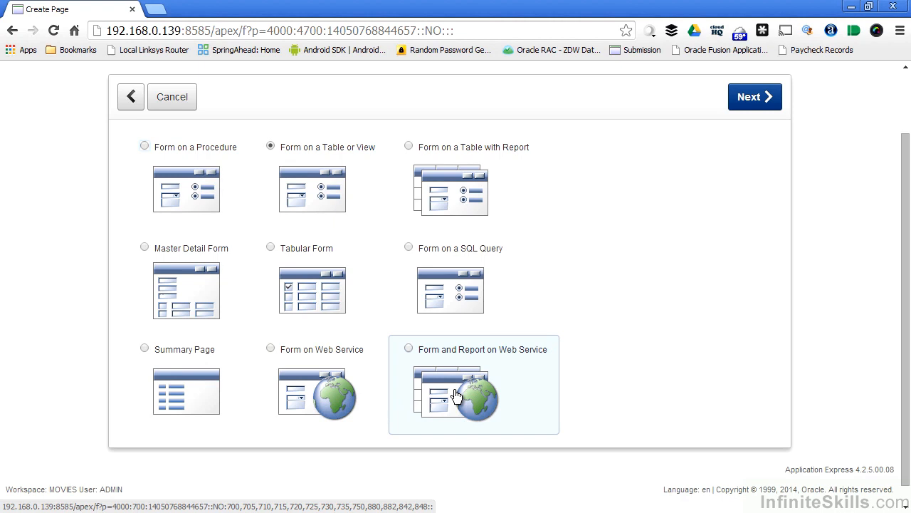
mouse_move(457, 394)
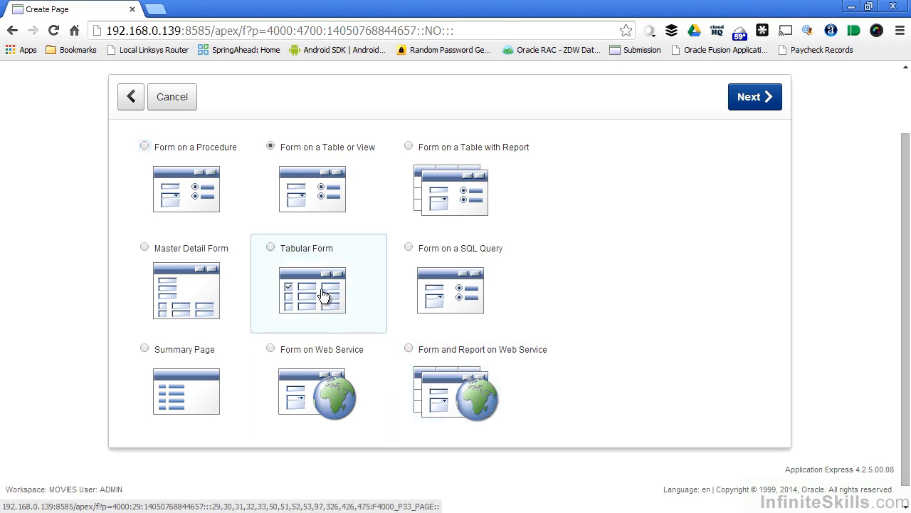
Choose Tabular Form on MOVIE, excluding MOVIE_ID, keeping update, insert and delete.
left_click(754, 96)
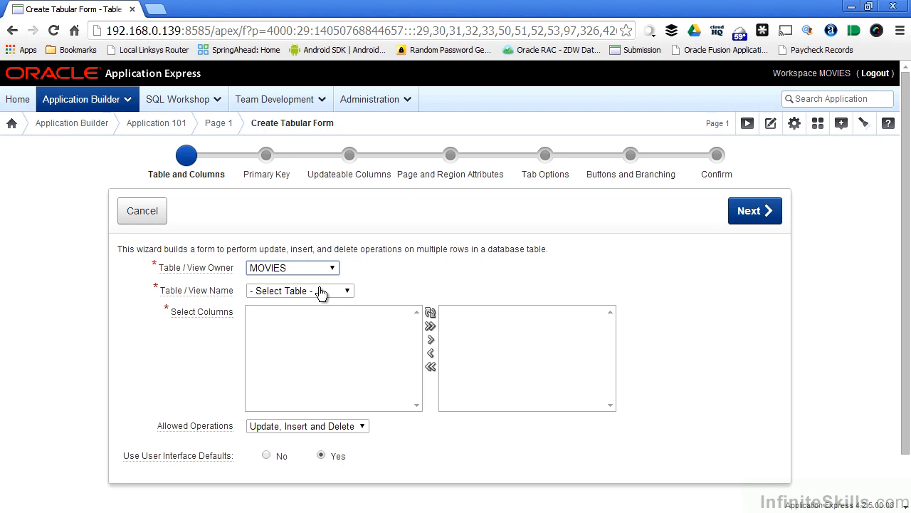
left_click(300, 290)
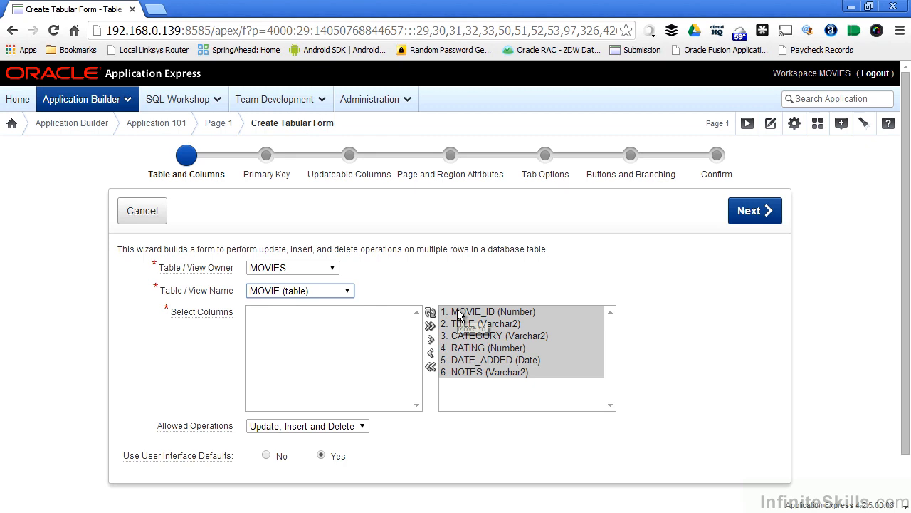
mouse_move(462, 320)
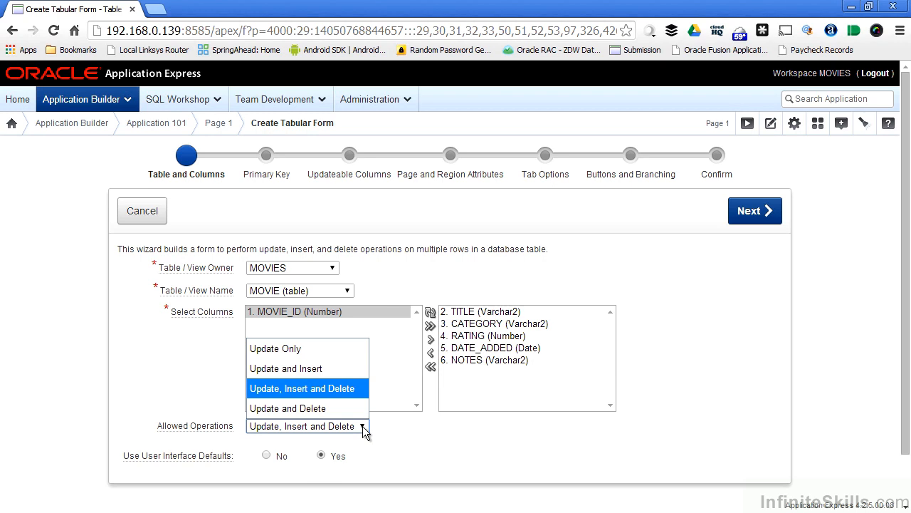
left_click(302, 388)
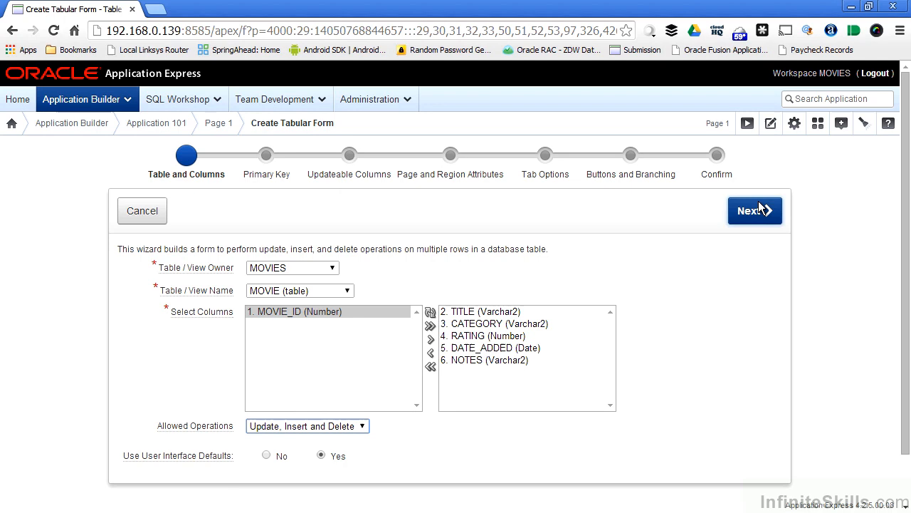
Select MOVIE_ID as the primary key, populated by the existing trigger.
left_click(753, 211)
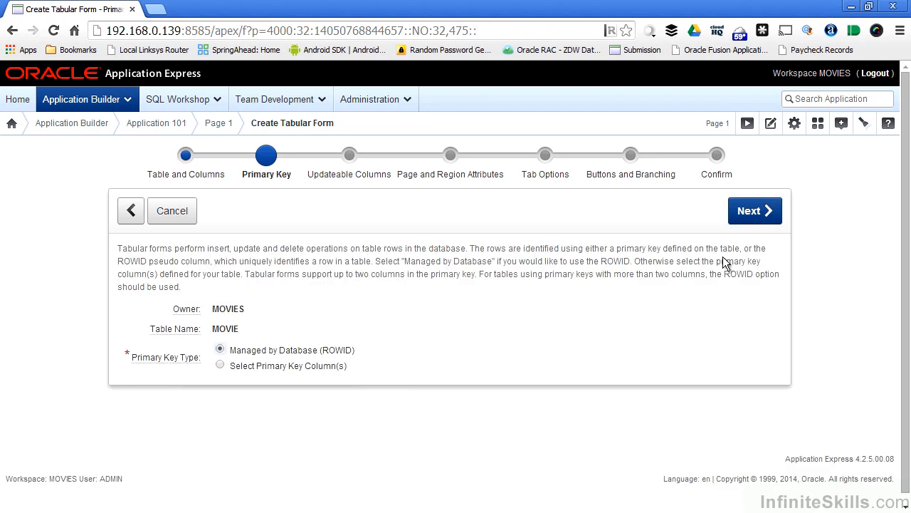
mouse_move(361, 360)
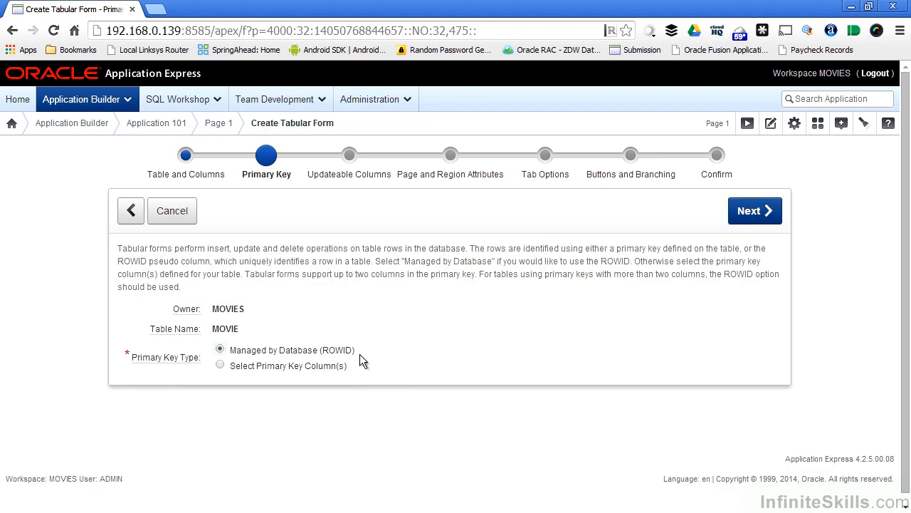
left_click(220, 365)
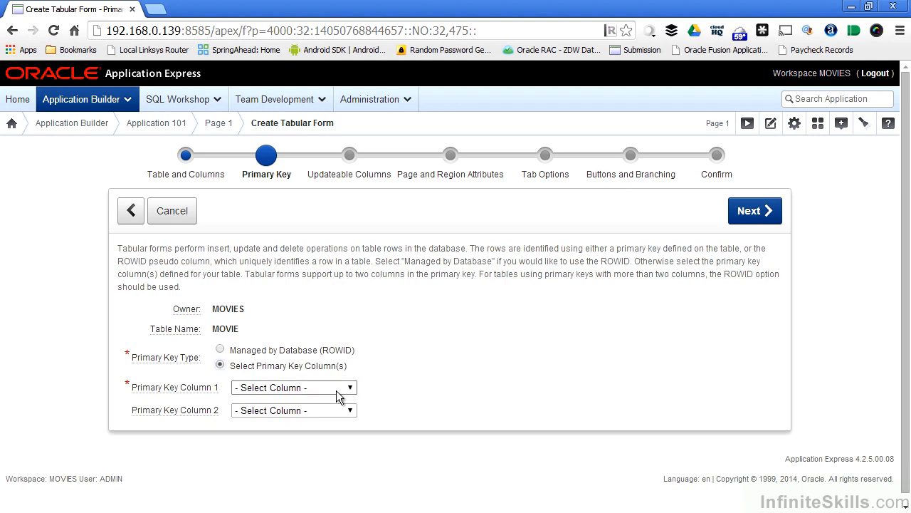
left_click(293, 387)
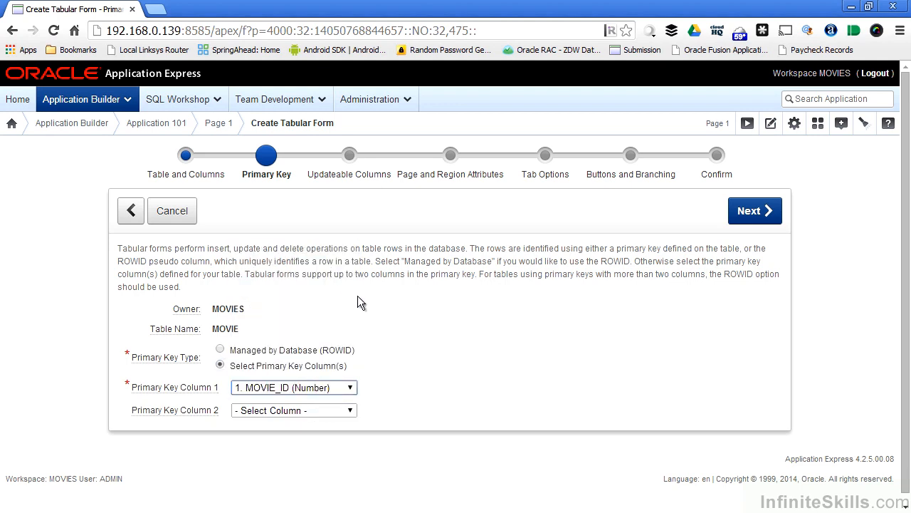
left_click(754, 211)
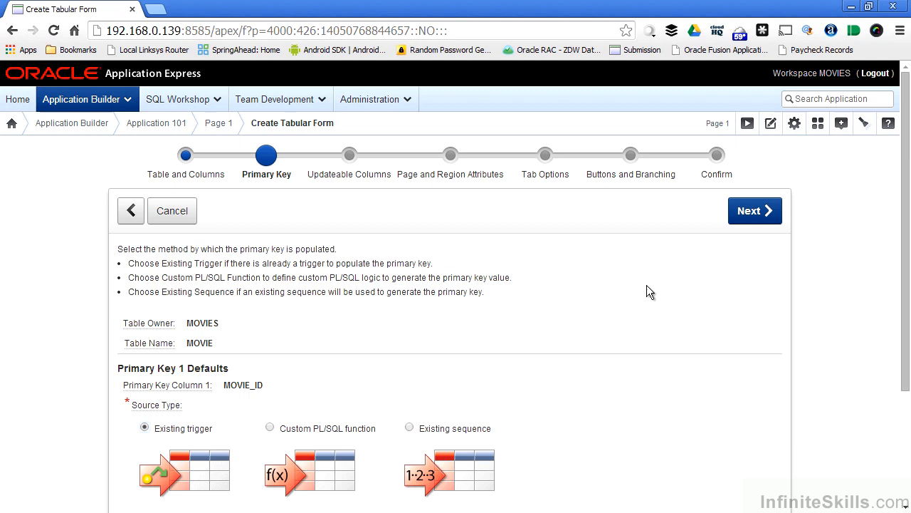
scroll("down", 3)
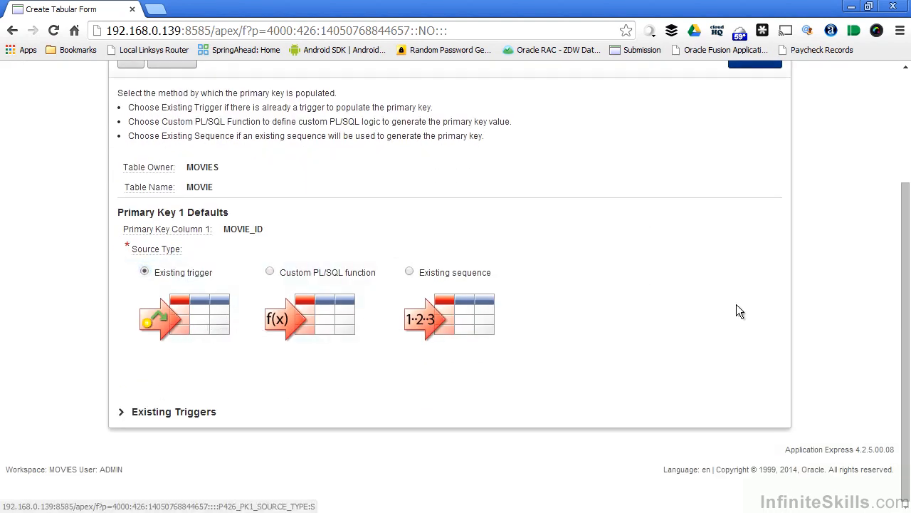
left_click(755, 62)
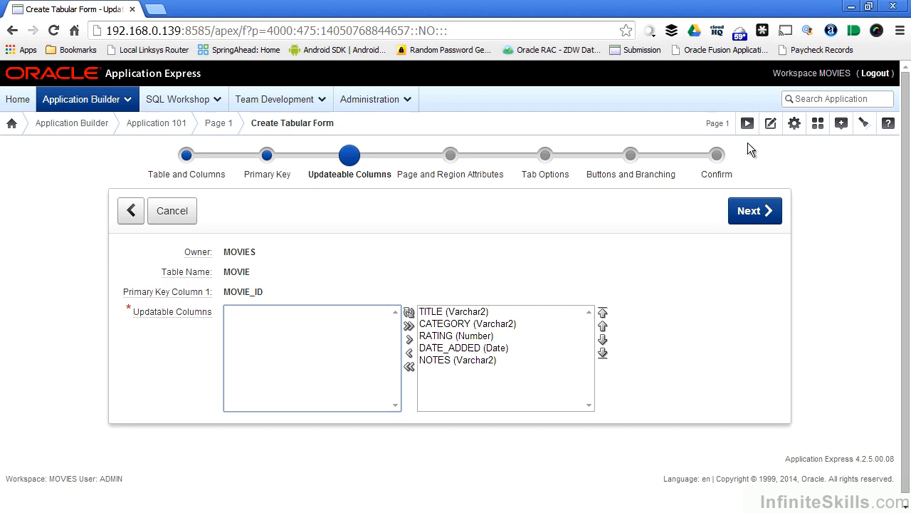
Keep all five columns updatable and name the page and region 'Update Movie Records'.
left_click(754, 211)
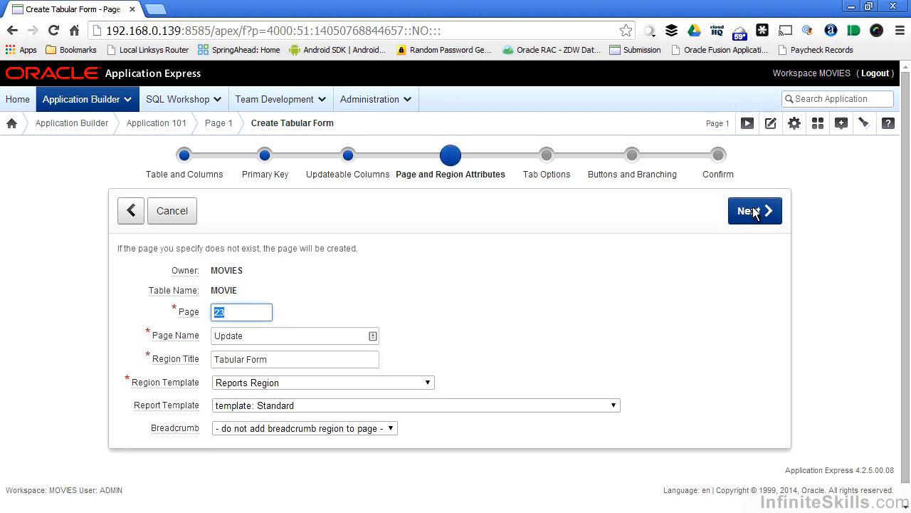
mouse_move(695, 228)
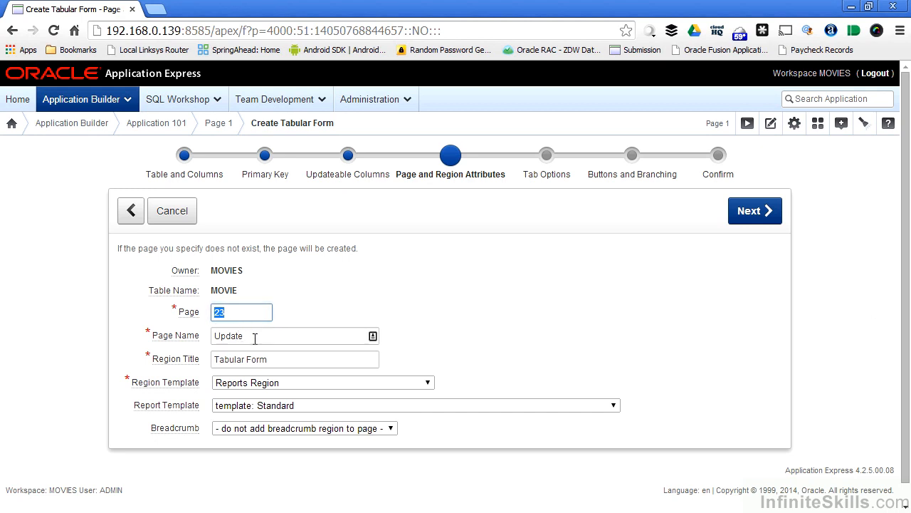
left_click(292, 336)
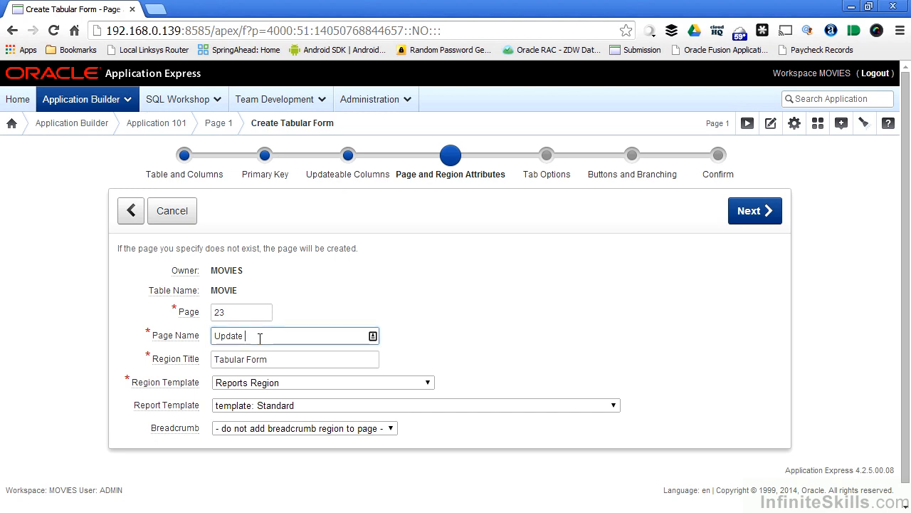
type("Movie Records")
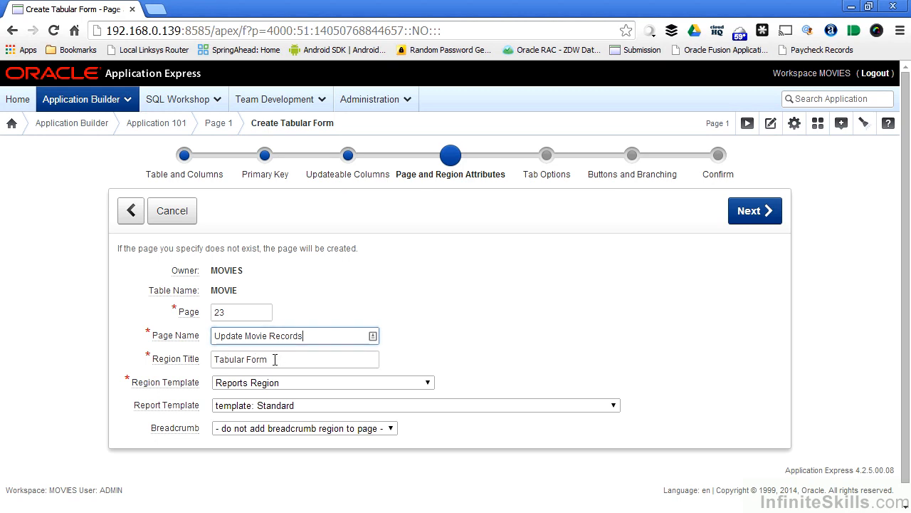
triple_click(292, 335)
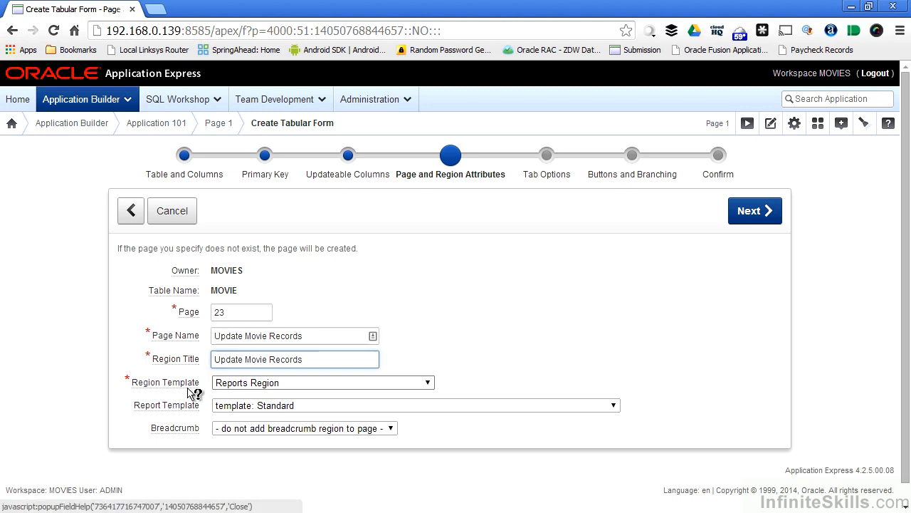
left_click(294, 359)
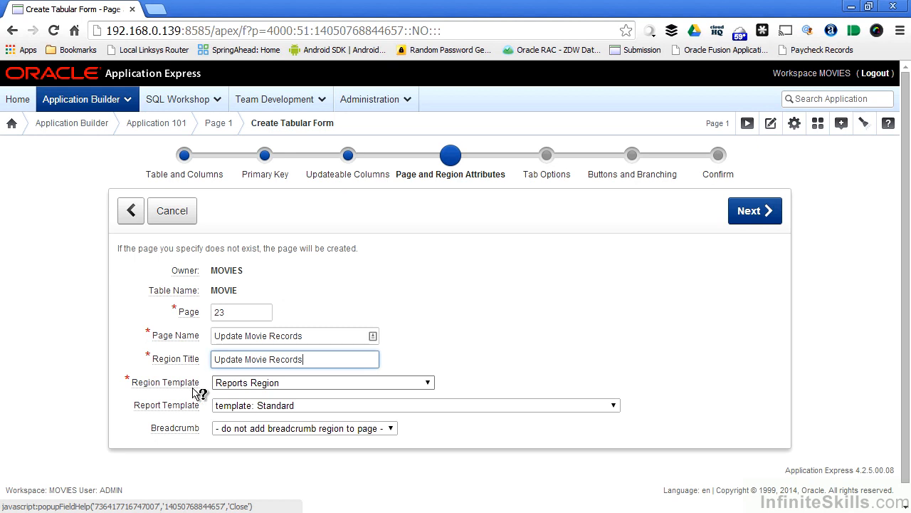
Add a Breadcrumb entry for the new page.
left_click(304, 427)
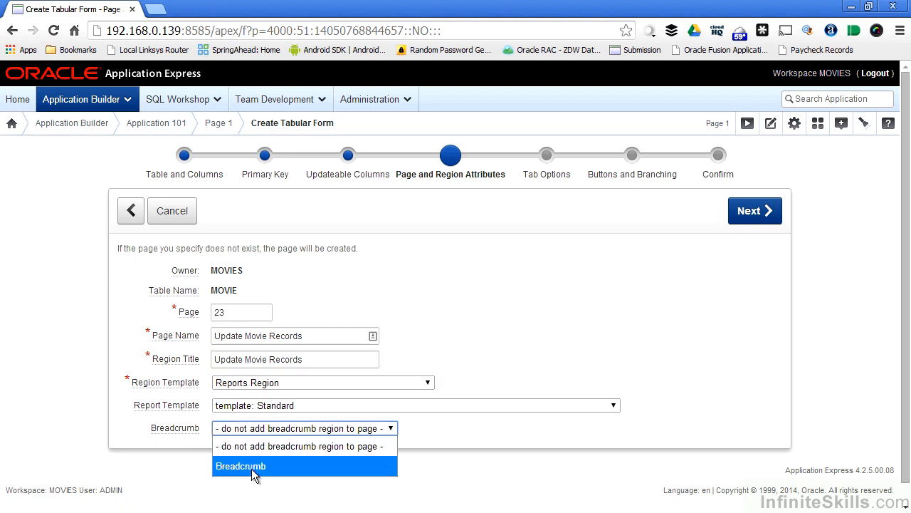
left_click(240, 466)
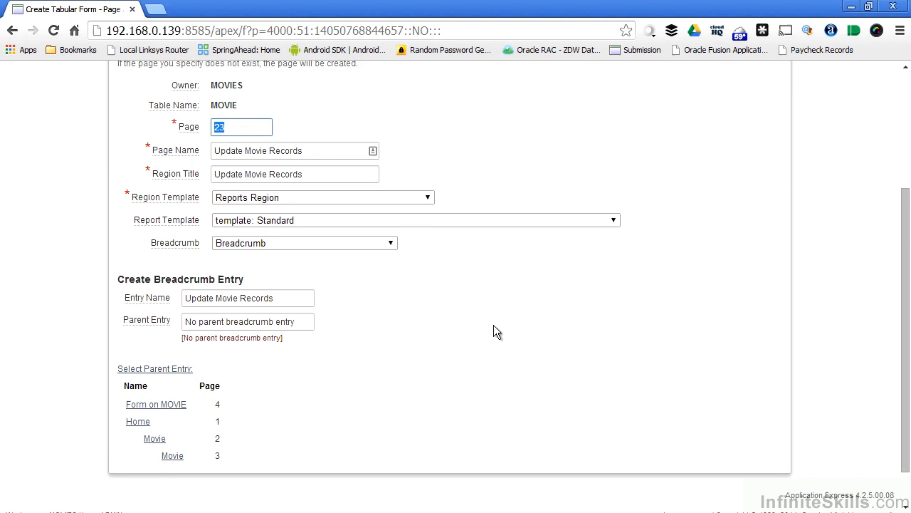
scroll("down", 3)
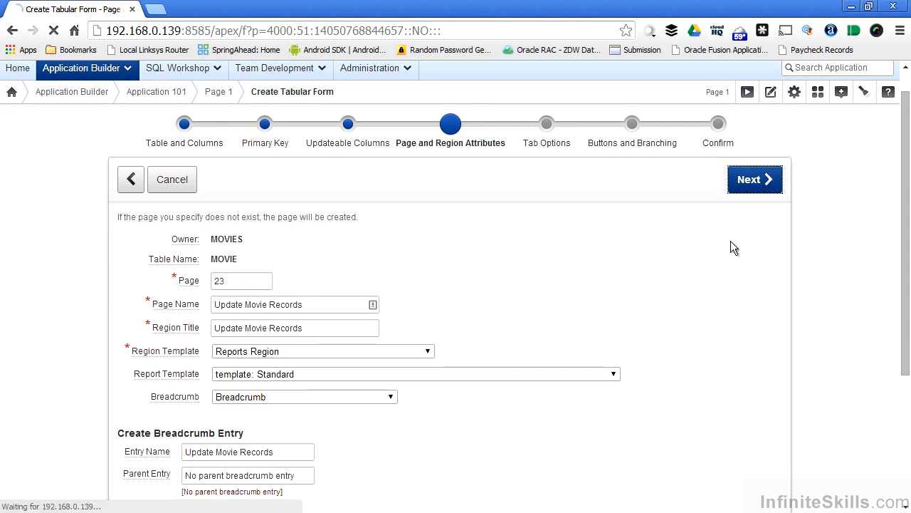
Skip tabs, branch Cancel to page 23, relabel Delete 'Remove Record', and create.
left_click(755, 179)
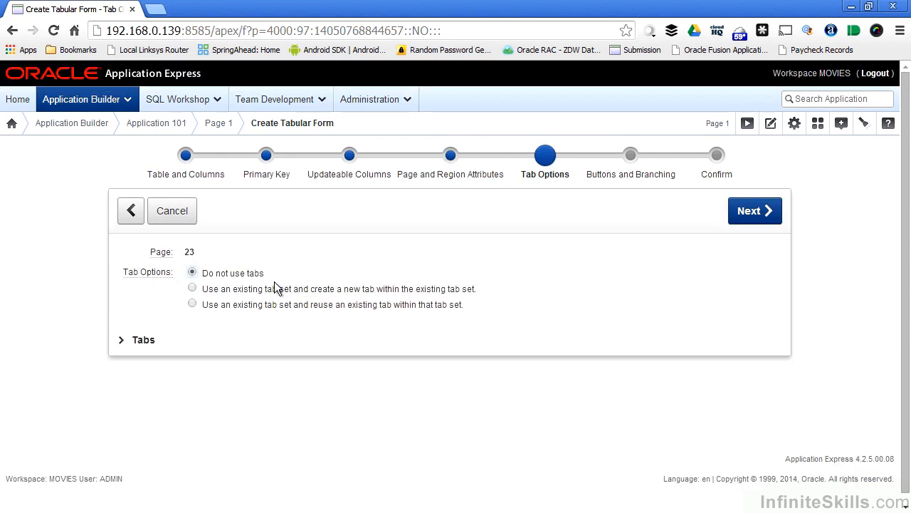
mouse_move(784, 254)
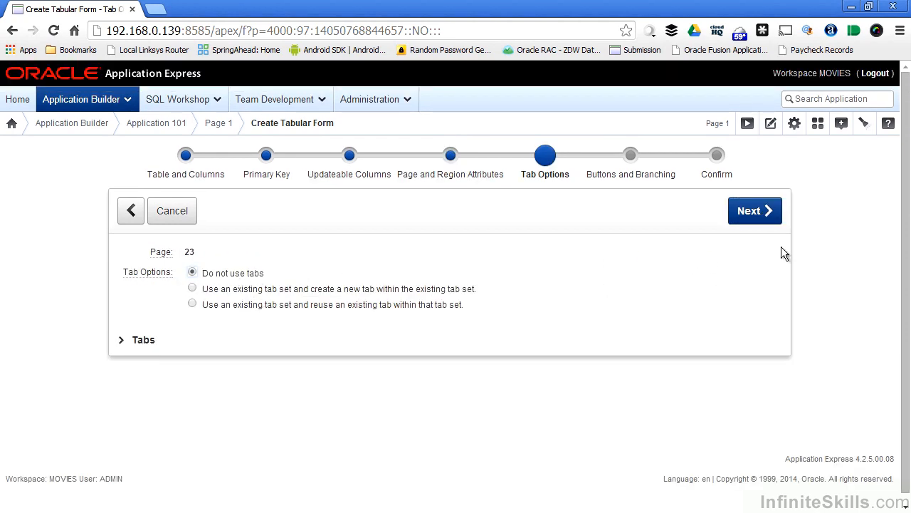
left_click(755, 211)
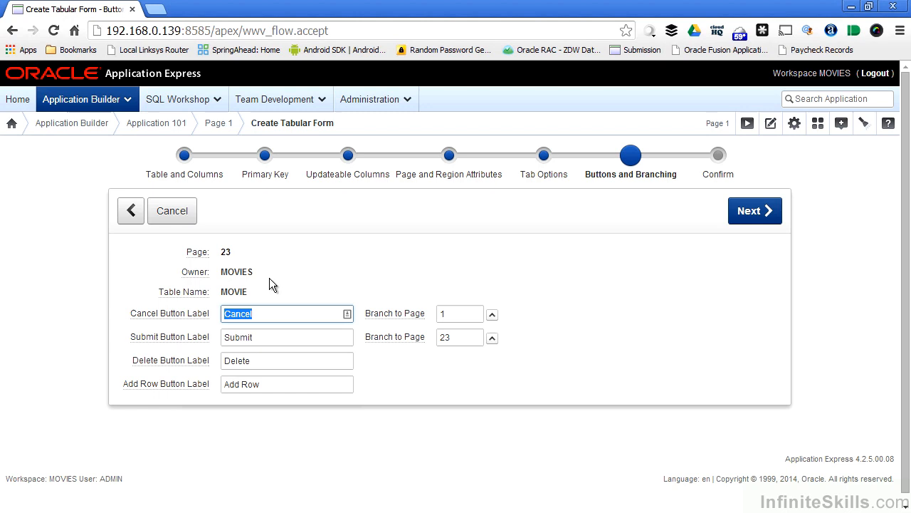
mouse_move(492, 316)
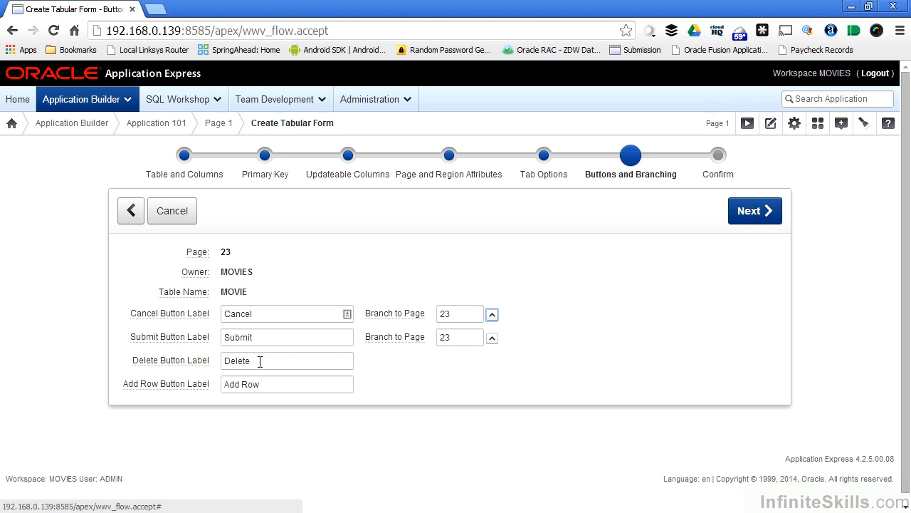
type("Remove Re")
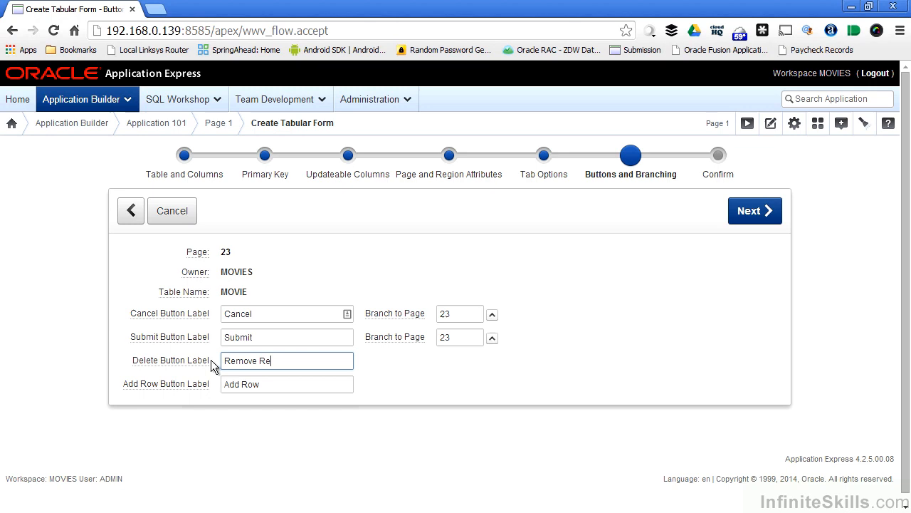
left_click(755, 211)
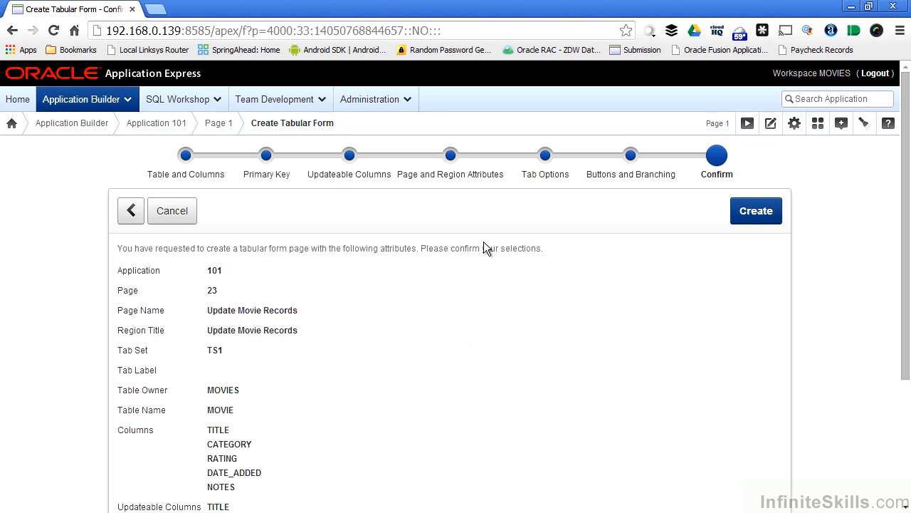
left_click(756, 211)
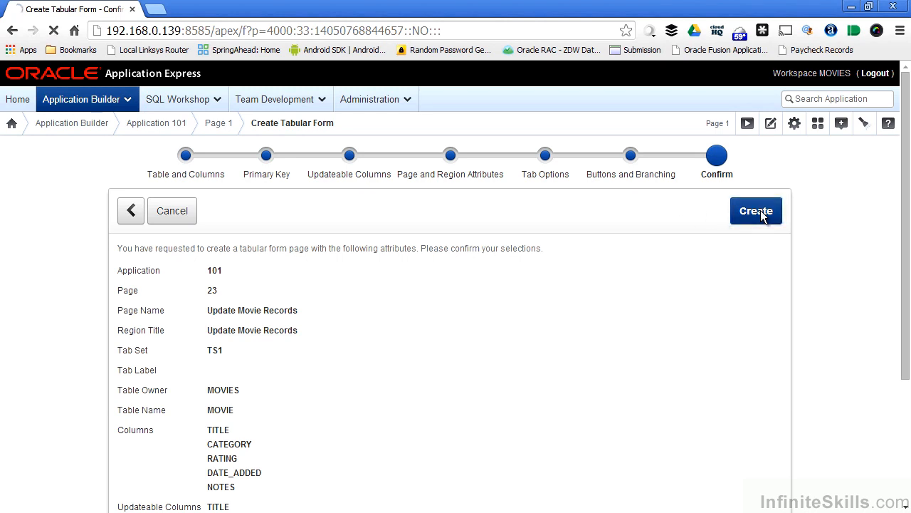
left_click(756, 211)
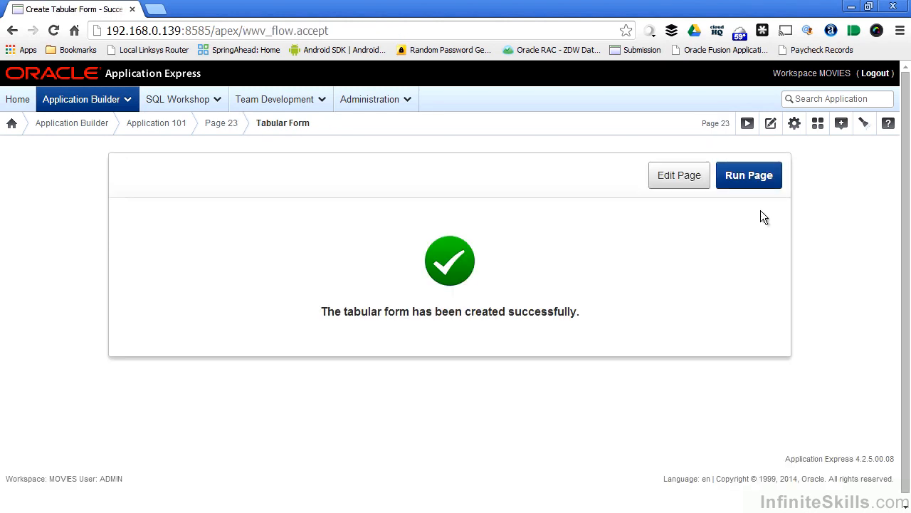
left_click(749, 175)
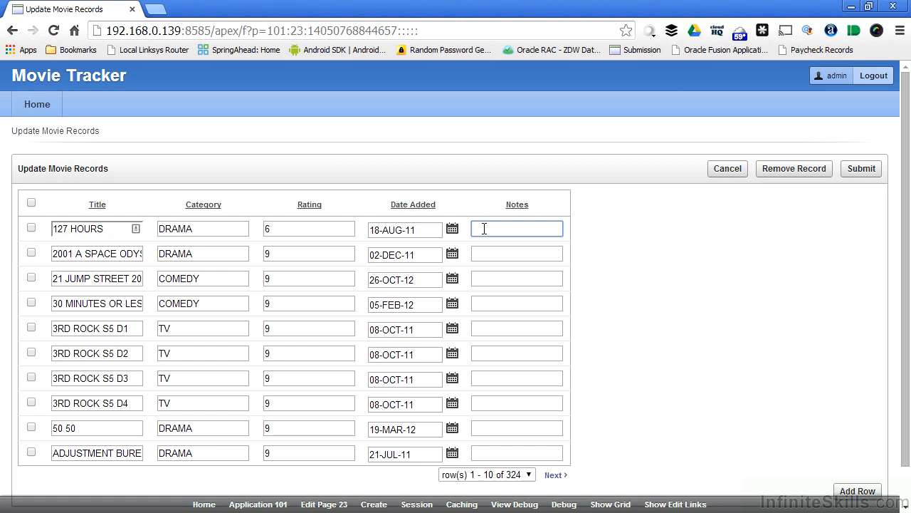
Enter notes such as 'aaa' for the first five movies and submit.
type("aaa")
left_click(517, 328)
type("ddd")
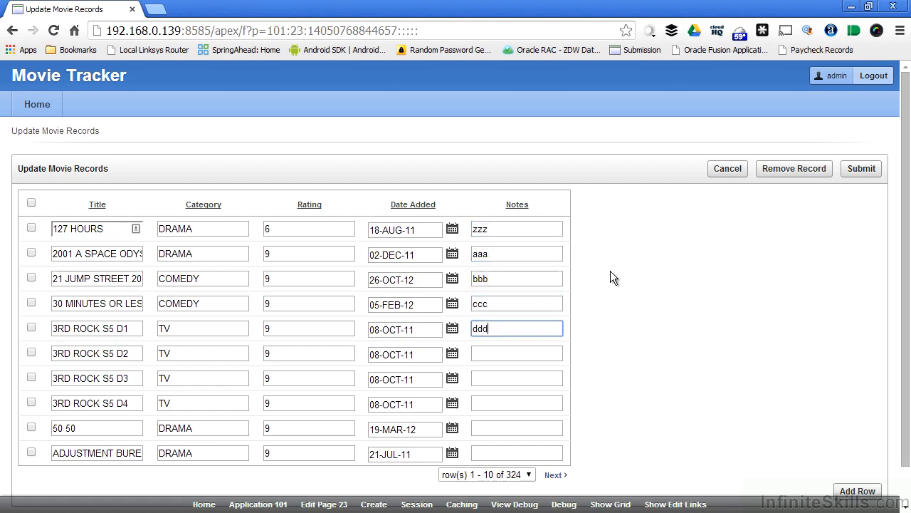
mouse_move(861, 169)
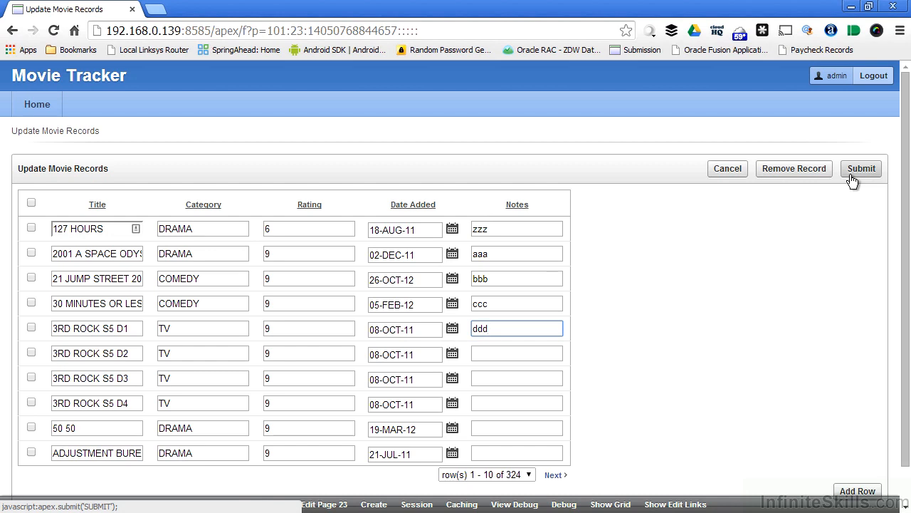
left_click(861, 168)
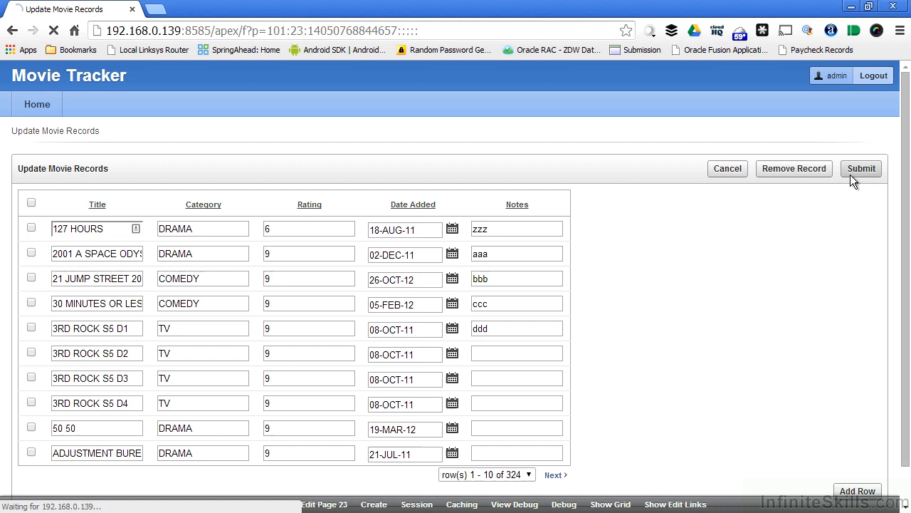
left_click(861, 168)
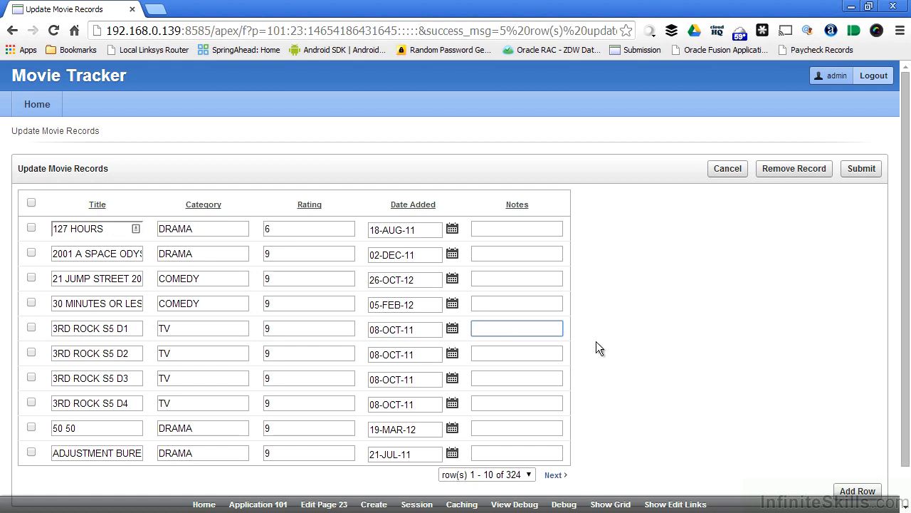
Run page 23 to view the form, then choose Edit Page 23 in the toolbar.
left_click(517, 328)
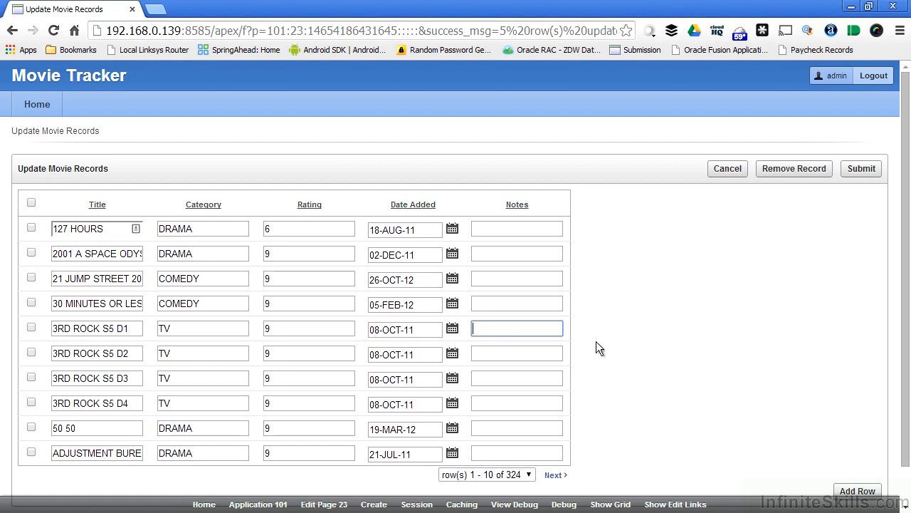
mouse_move(820, 194)
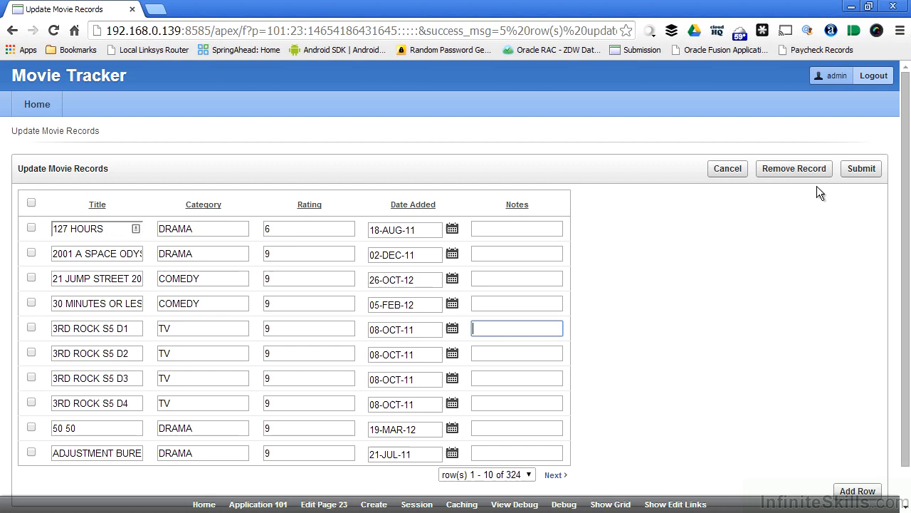
left_click(861, 168)
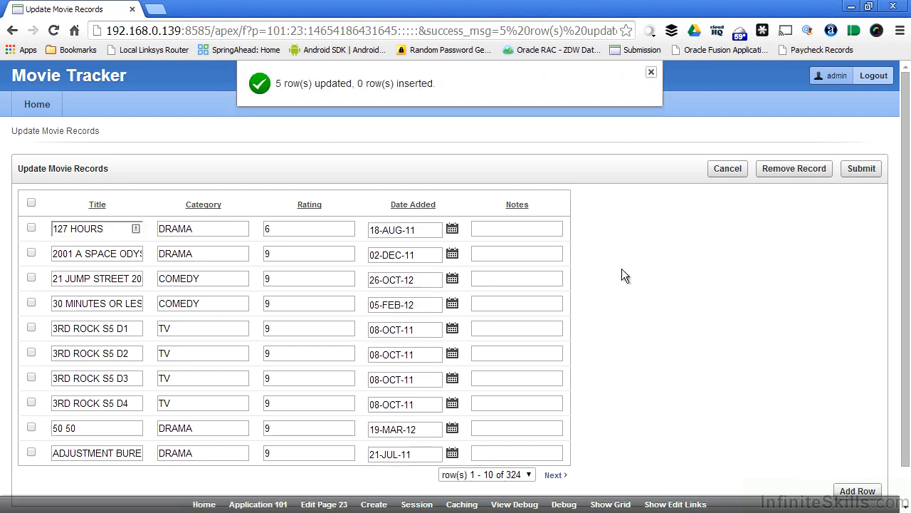
left_click(650, 71)
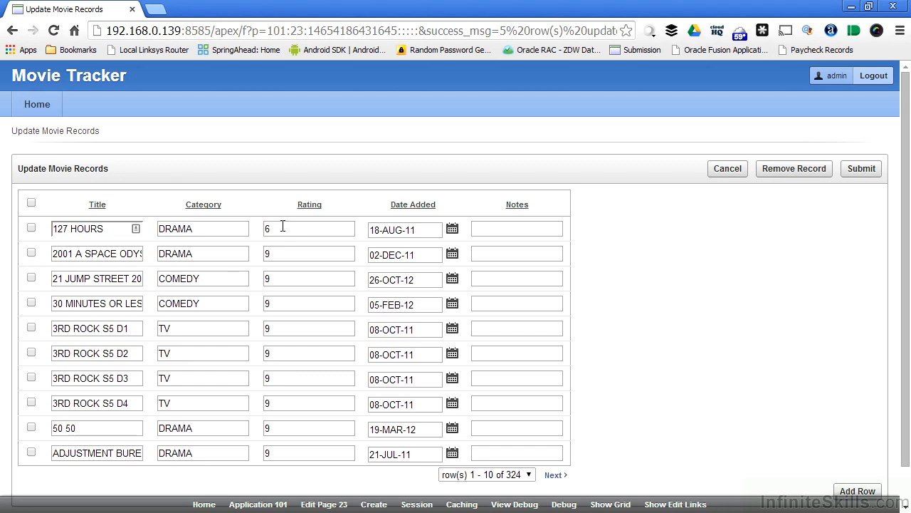
mouse_move(282, 225)
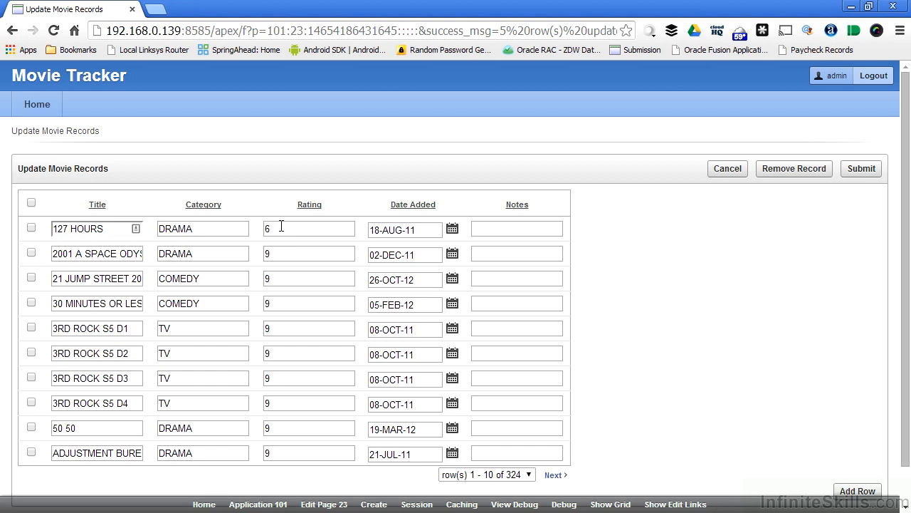
mouse_move(317, 498)
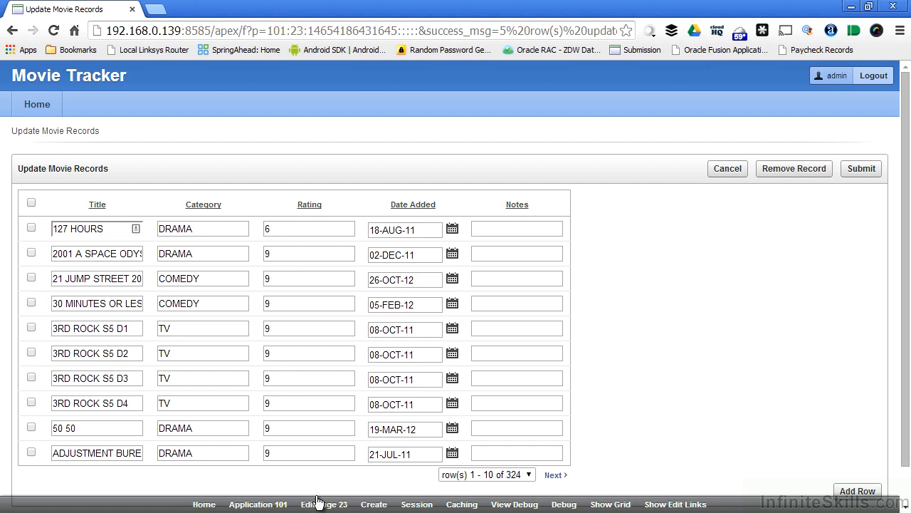
mouse_move(323, 504)
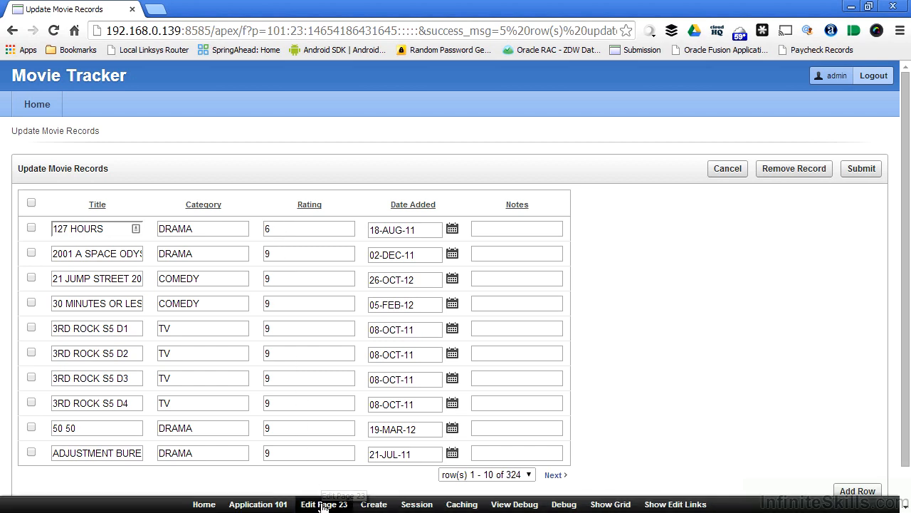
left_click(324, 504)
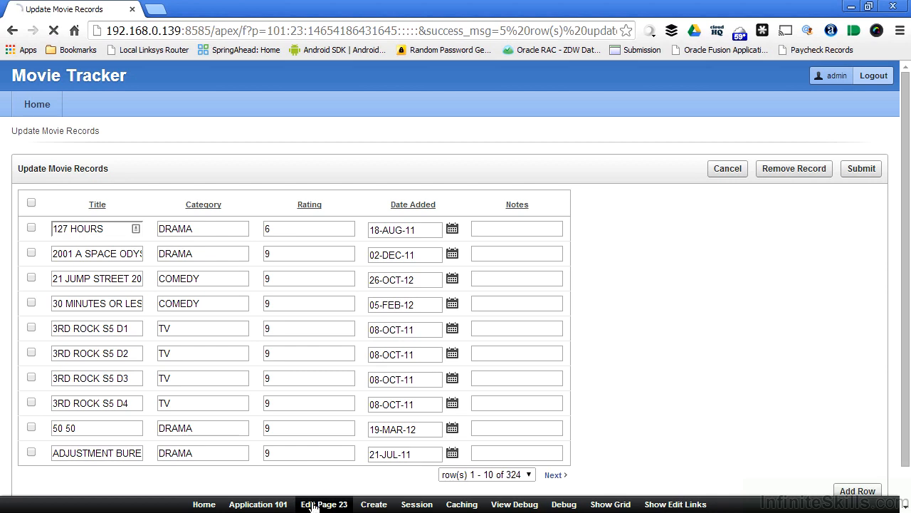
Expand Report Columns under Update Movie Records in page 23's definition.
left_click(324, 503)
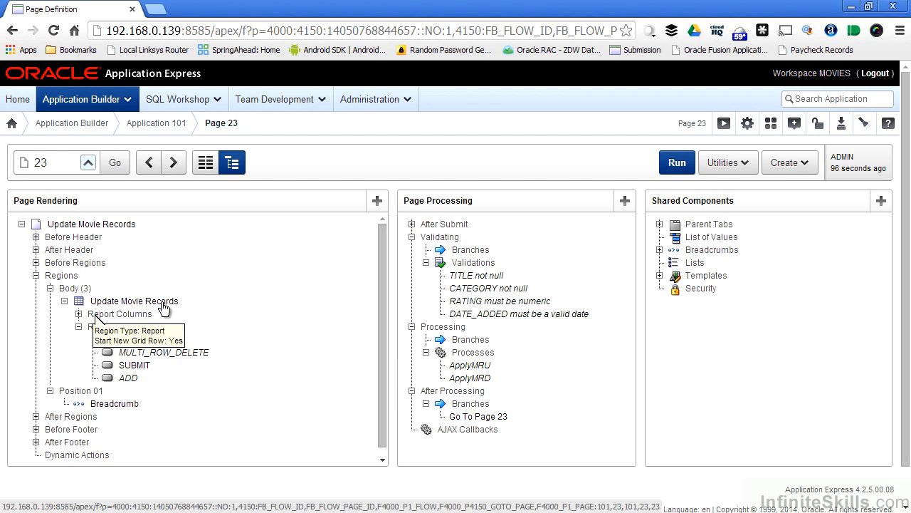
left_click(80, 314)
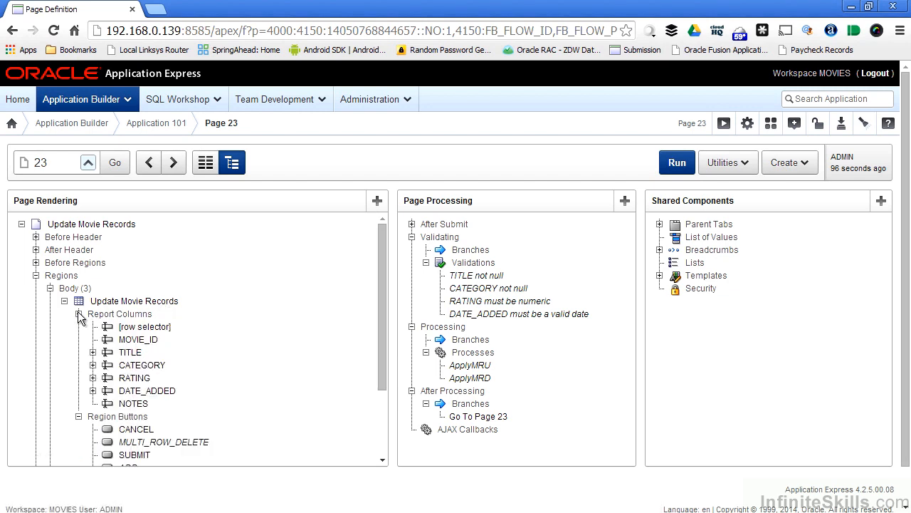
mouse_move(169, 370)
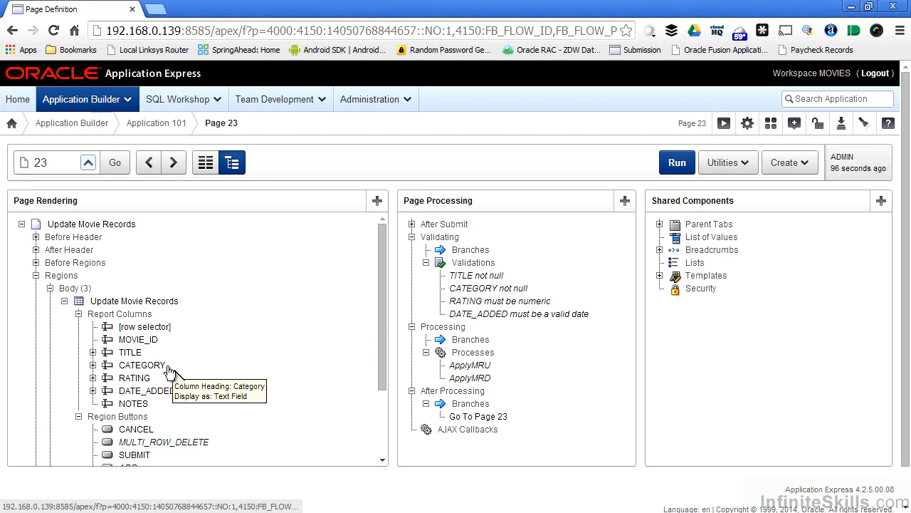
mouse_move(142, 377)
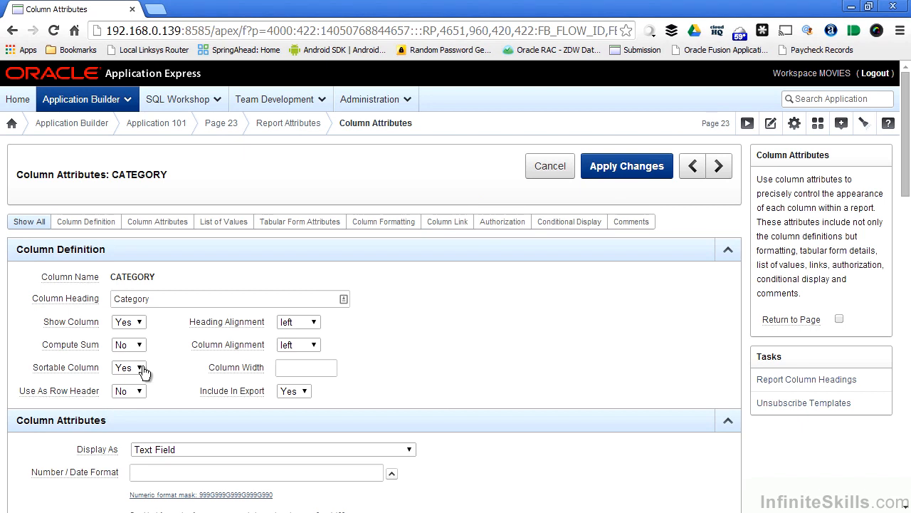
mouse_move(262, 383)
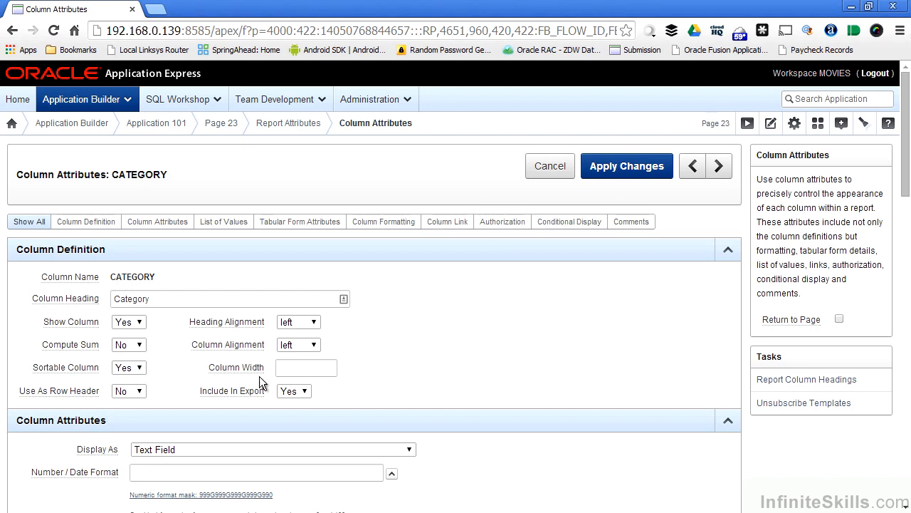
Display CATEGORY as Select List (named LOV) using CATEGORY_LOV, setting Display Extra Values.
scroll("down", 3)
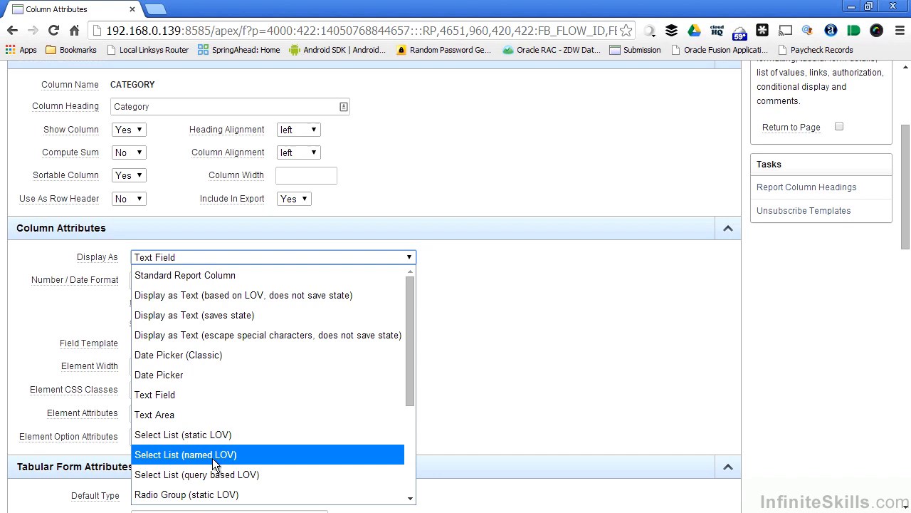
left_click(185, 455)
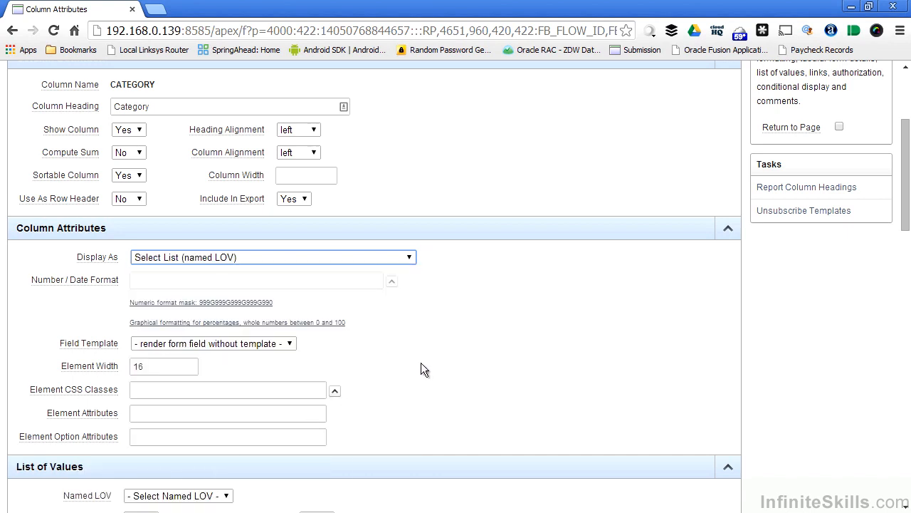
left_click(178, 258)
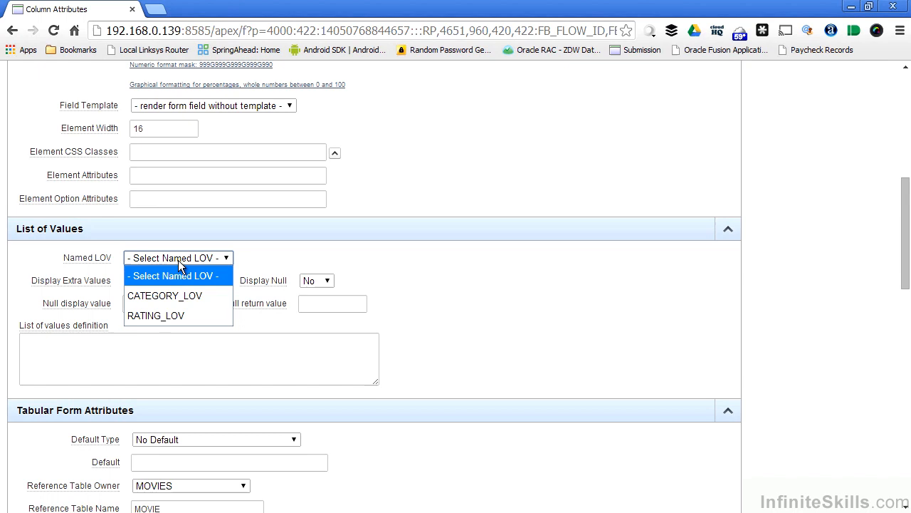
left_click(165, 296)
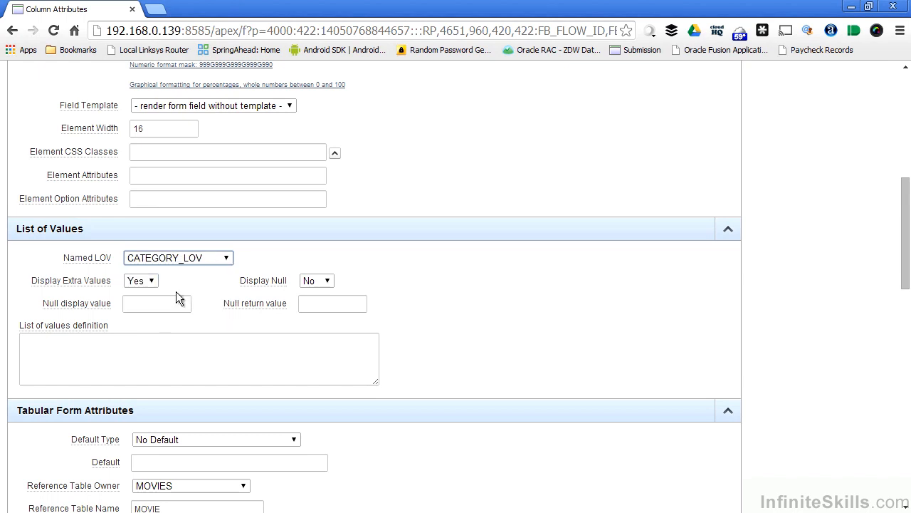
left_click(141, 280)
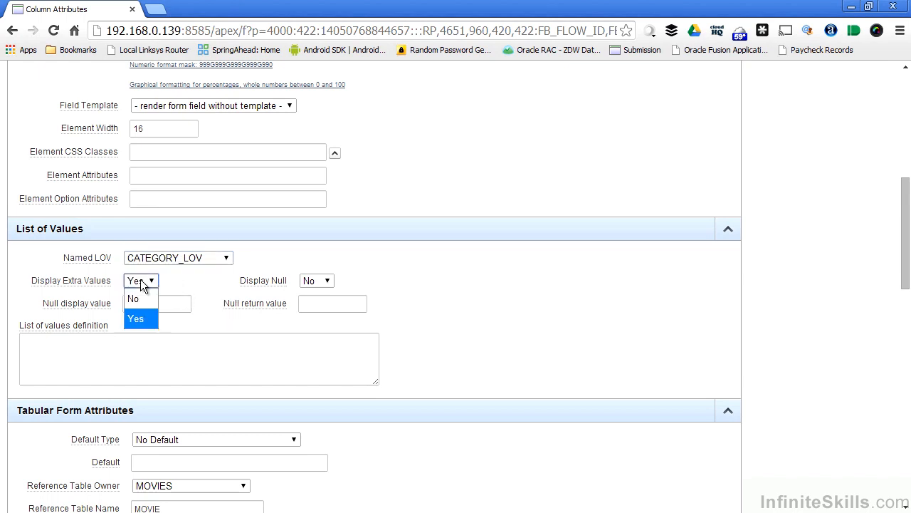
left_click(133, 298)
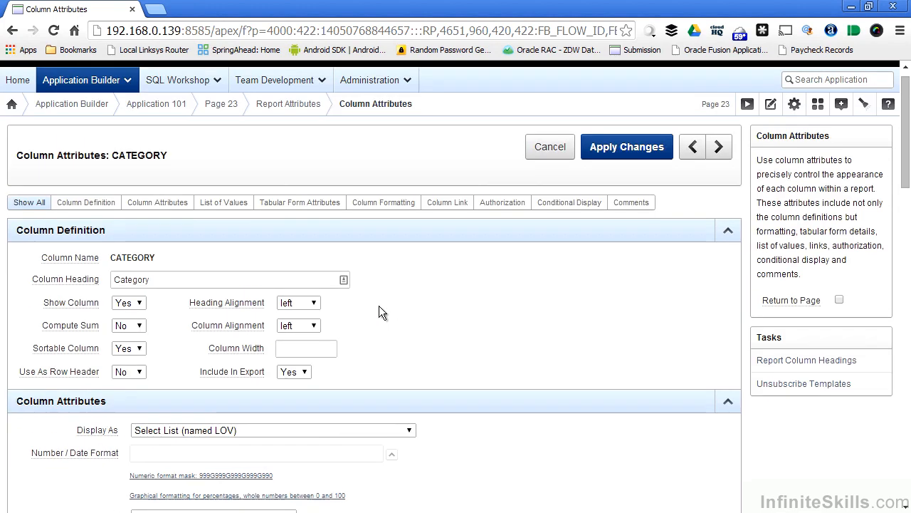
Save the CATEGORY column attribute changes with Apply Changes.
left_click(627, 147)
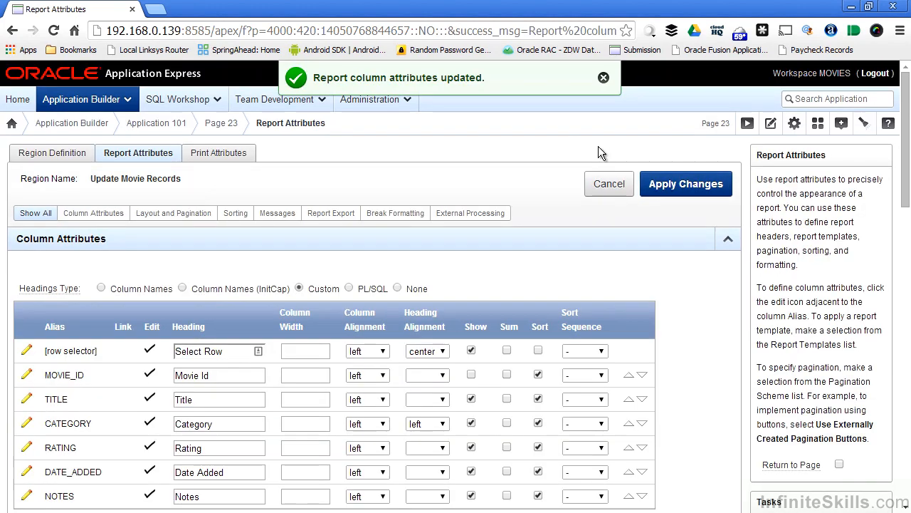
mouse_move(92, 257)
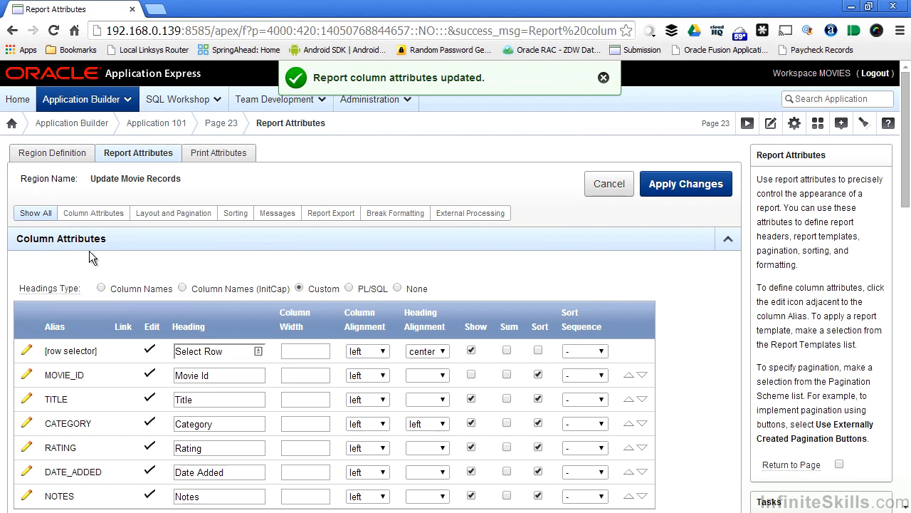
mouse_move(194, 271)
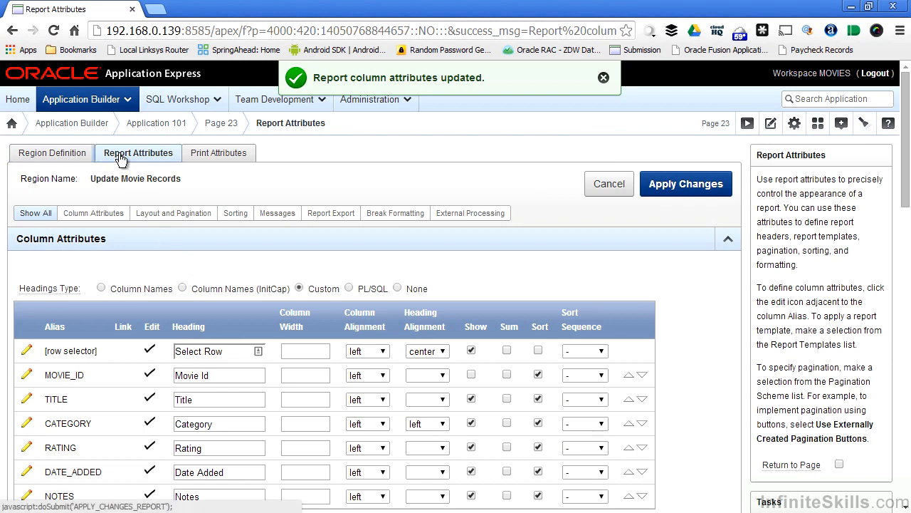
mouse_move(146, 162)
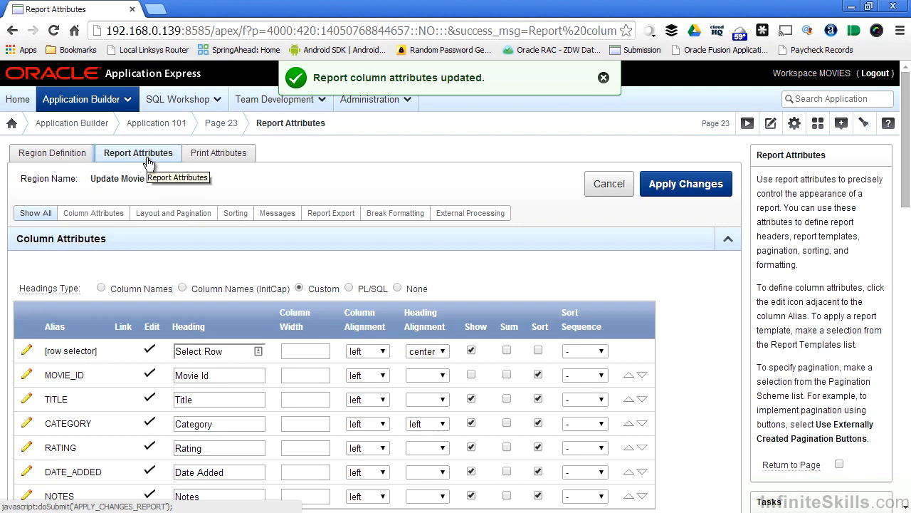
mouse_move(147, 162)
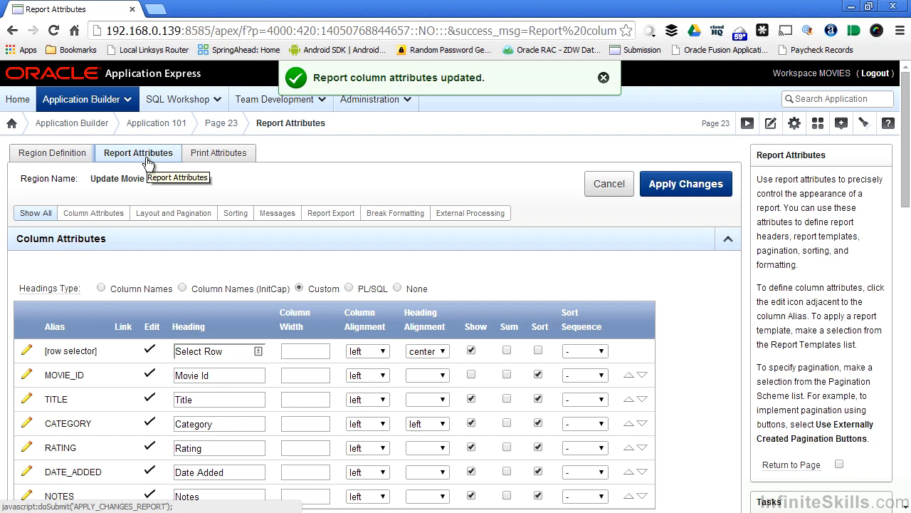
mouse_move(147, 162)
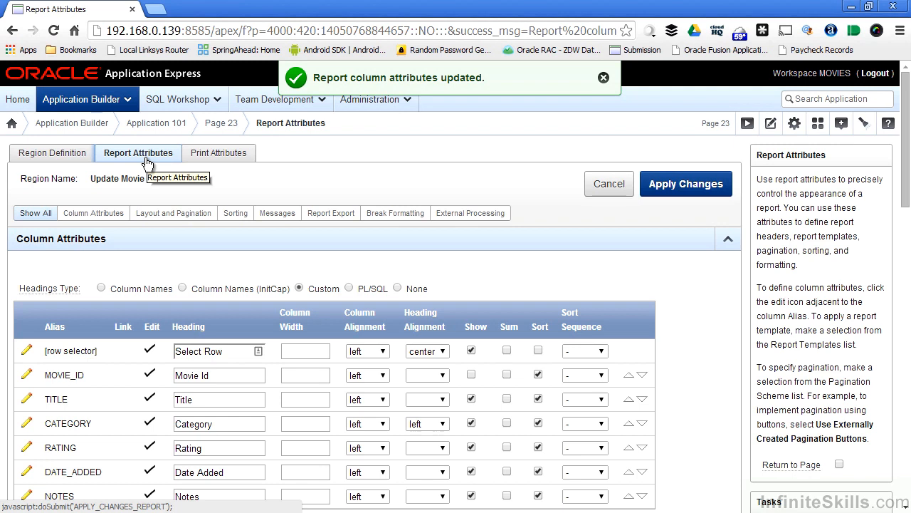
mouse_move(107, 463)
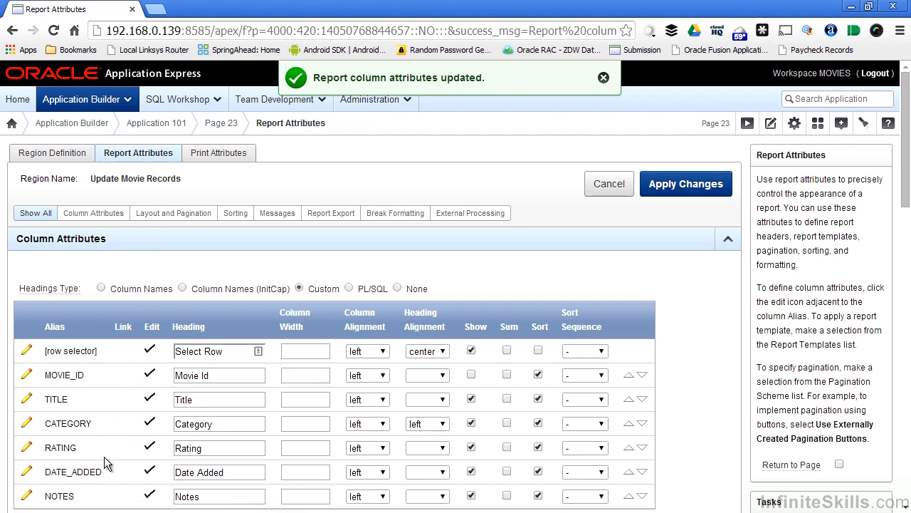
mouse_move(27, 447)
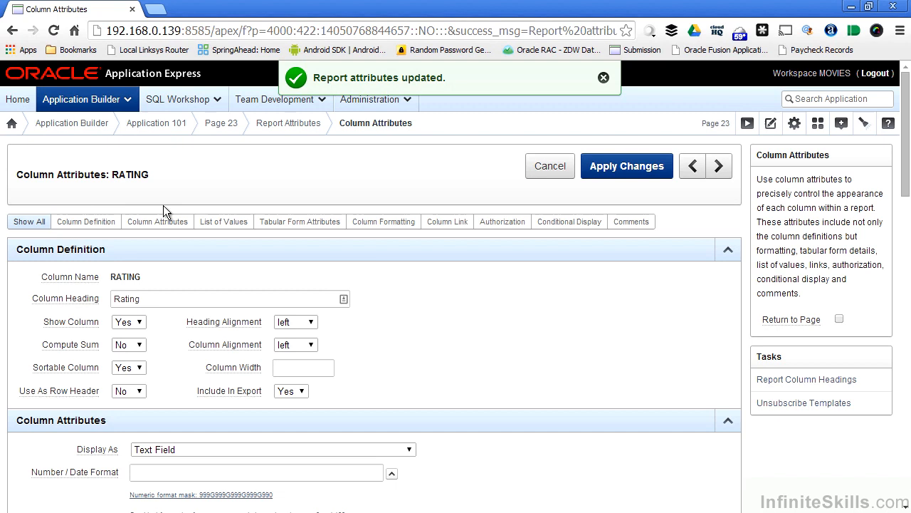
Display RATING as a Select List (named LOV) using the rating LOV, and save the report attributes.
scroll("down", 3)
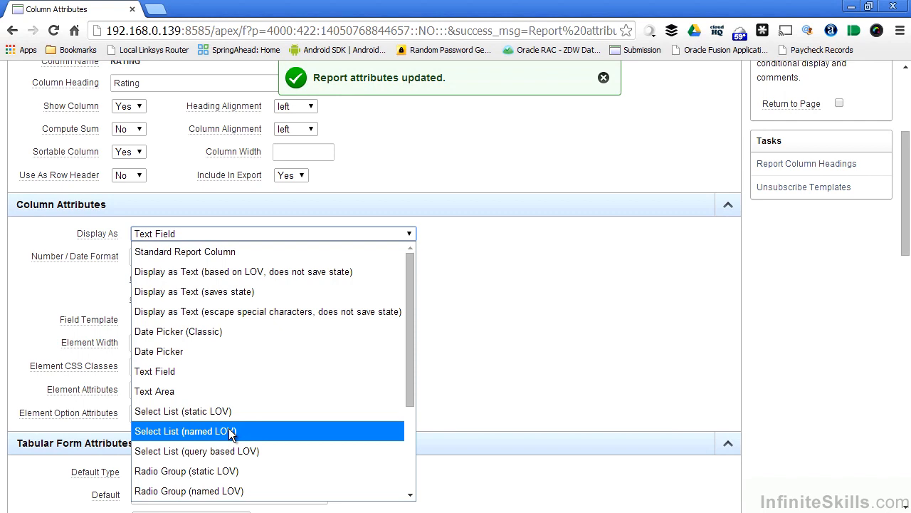
left_click(185, 431)
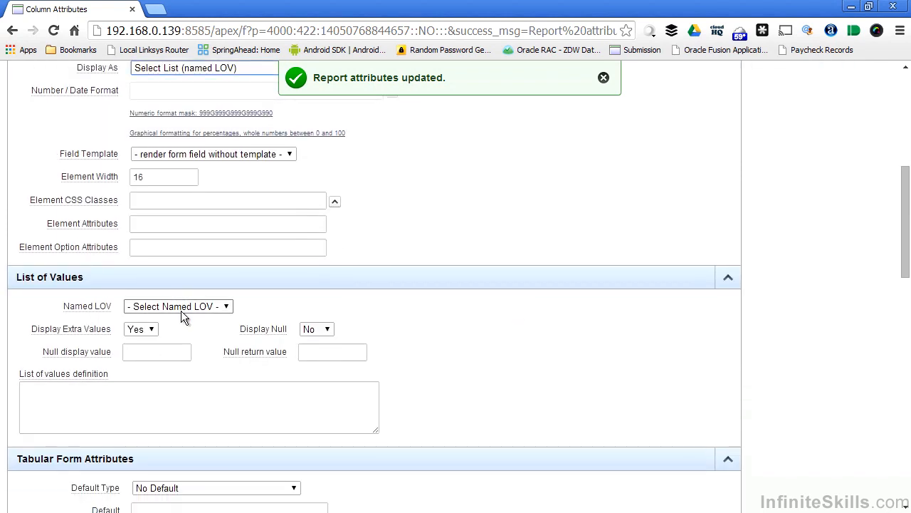
left_click(178, 306)
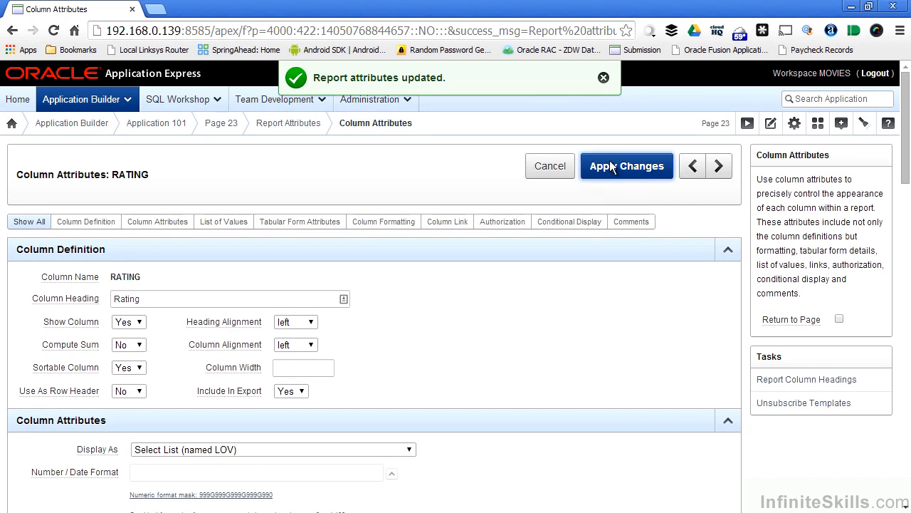
left_click(627, 165)
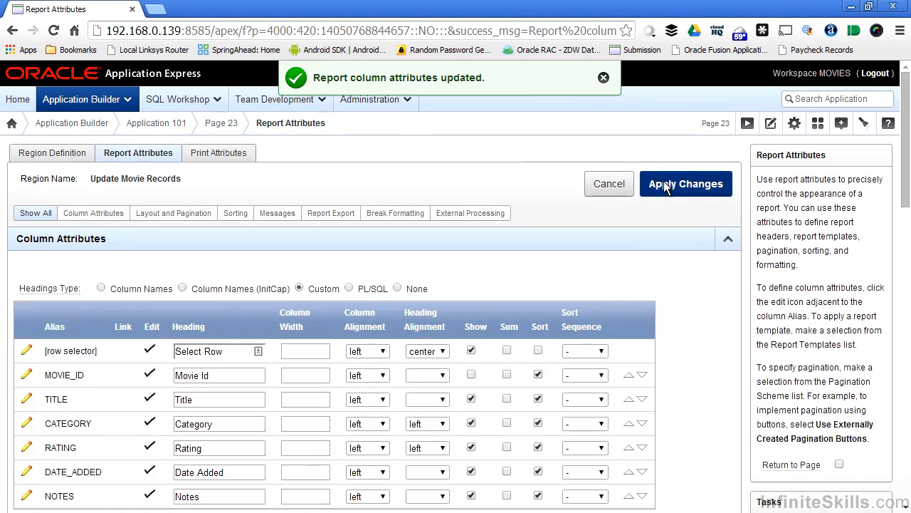
left_click(686, 183)
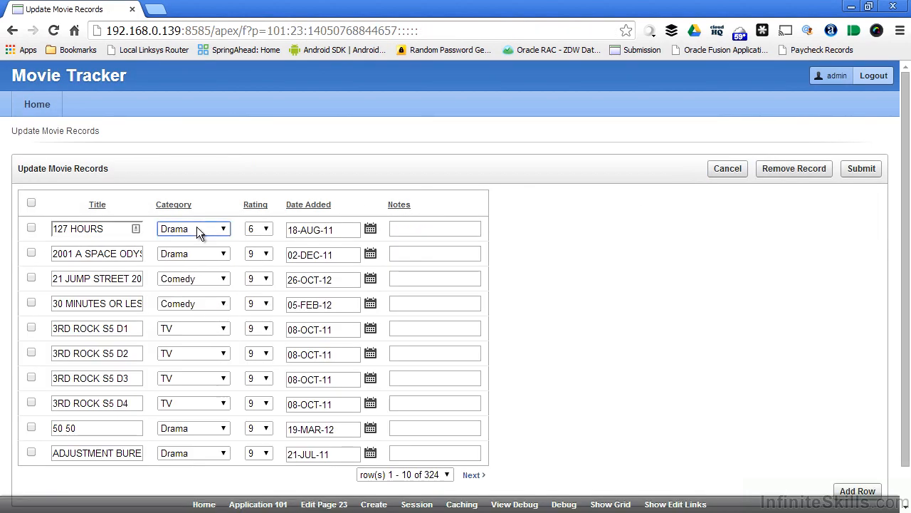
left_click(259, 228)
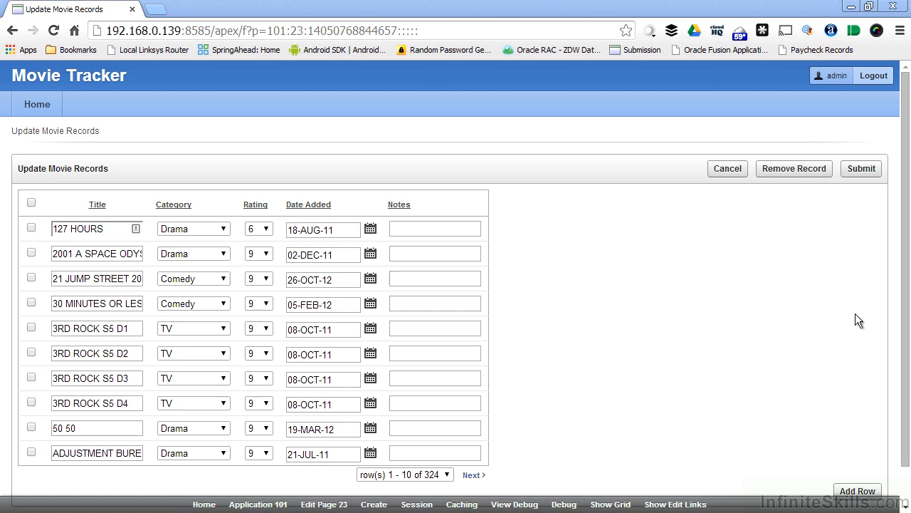
mouse_move(749, 220)
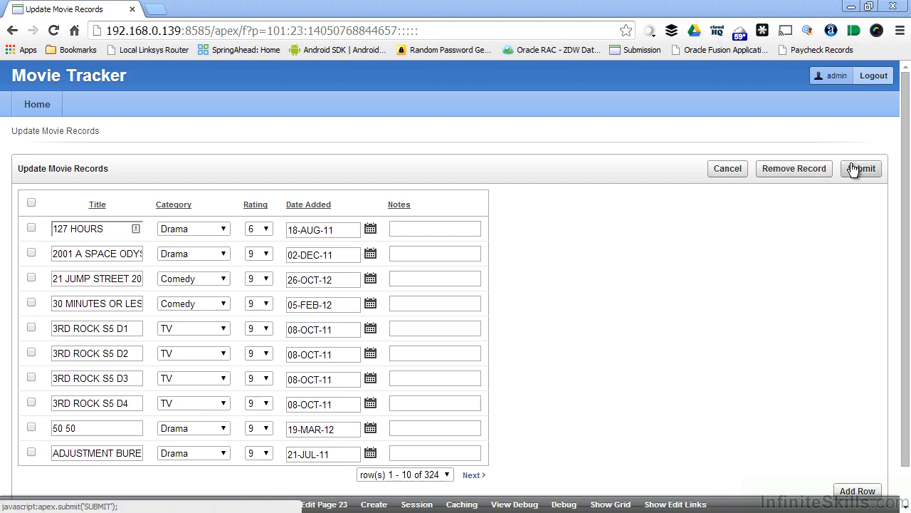
mouse_move(843, 197)
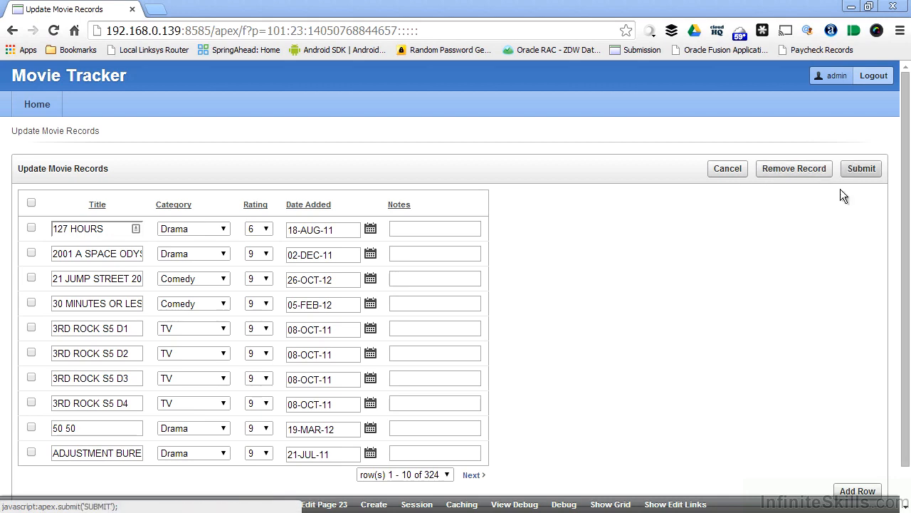
scroll("down", 3)
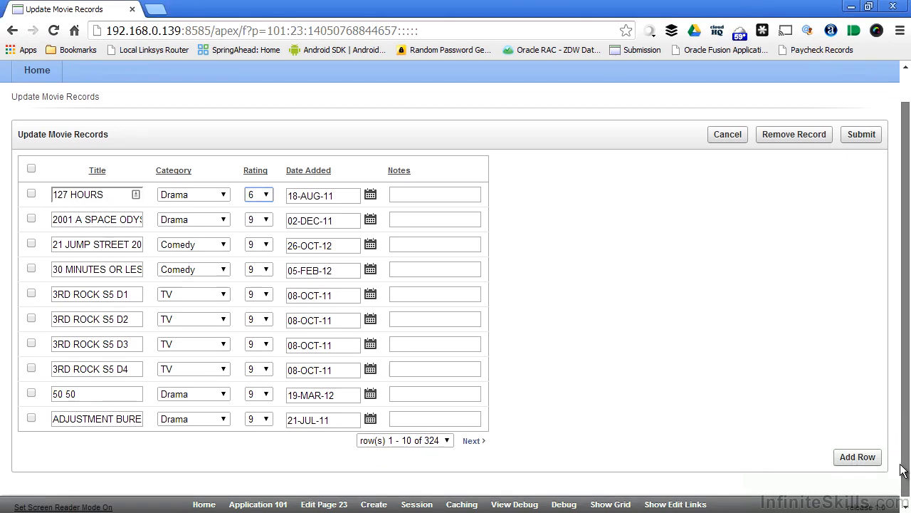
left_click(857, 456)
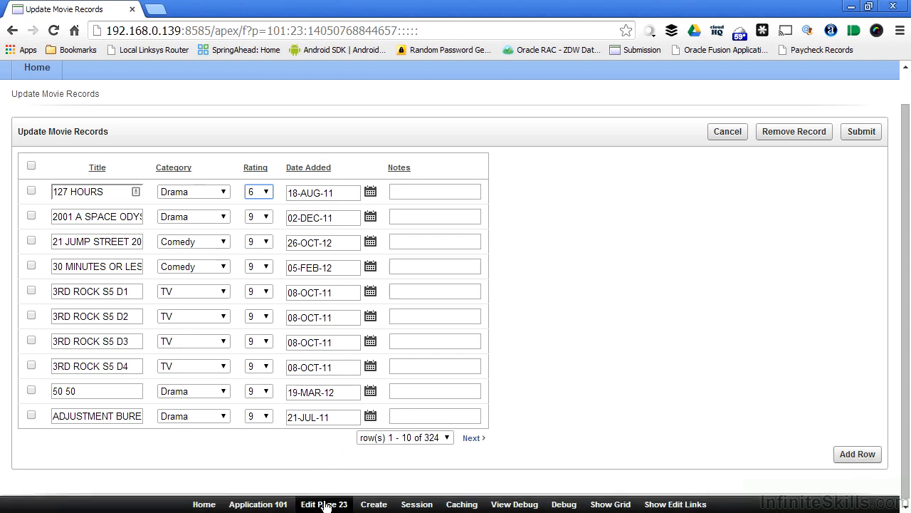
mouse_move(324, 505)
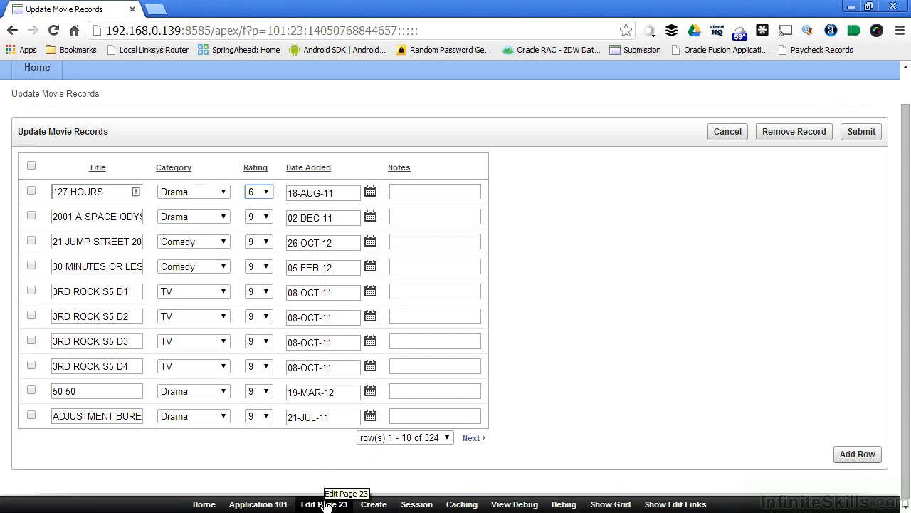
Open the Report Attributes of the Update Movie Records region on page 23.
left_click(324, 504)
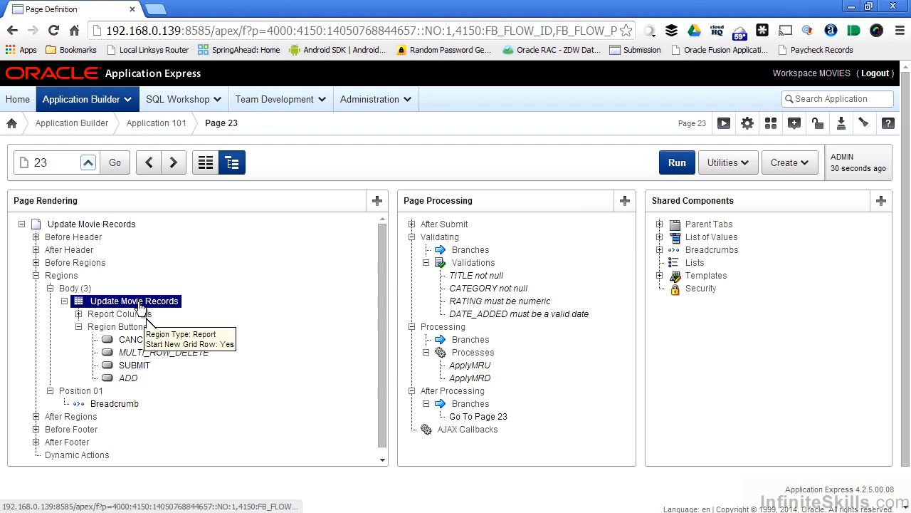
left_click(134, 300)
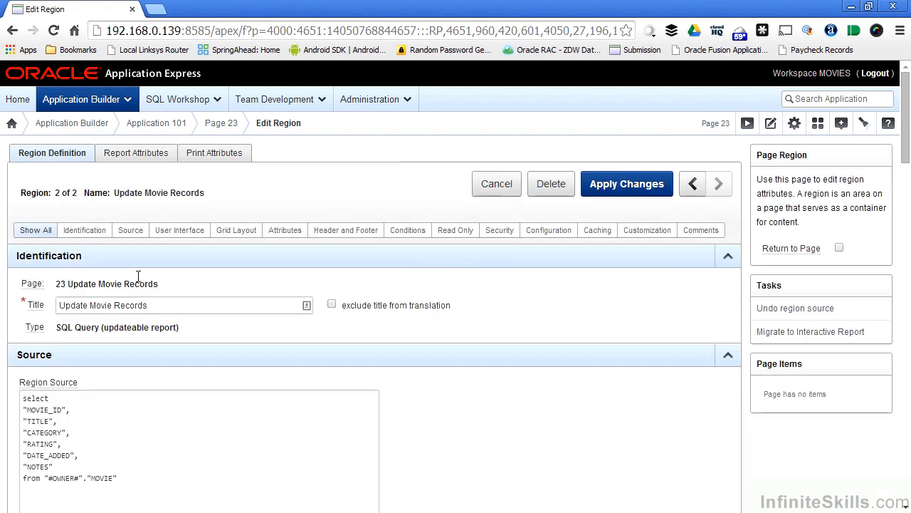
left_click(136, 152)
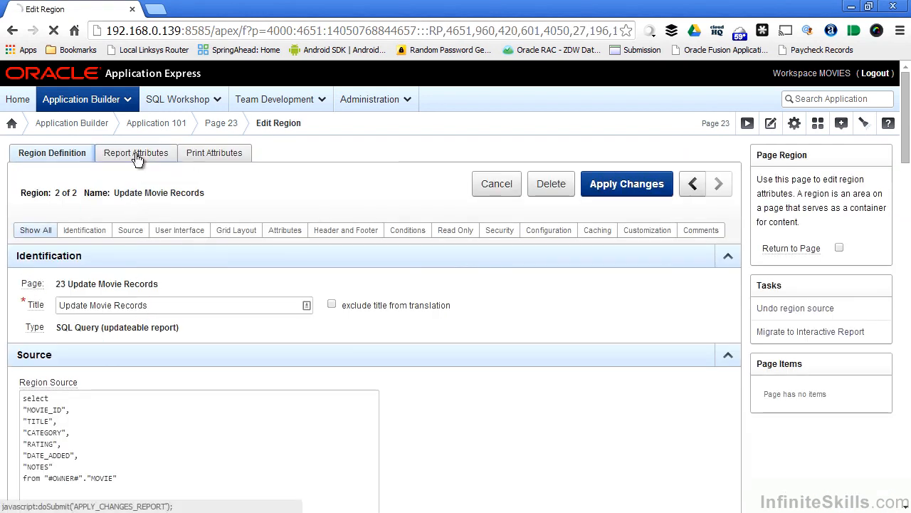
left_click(136, 152)
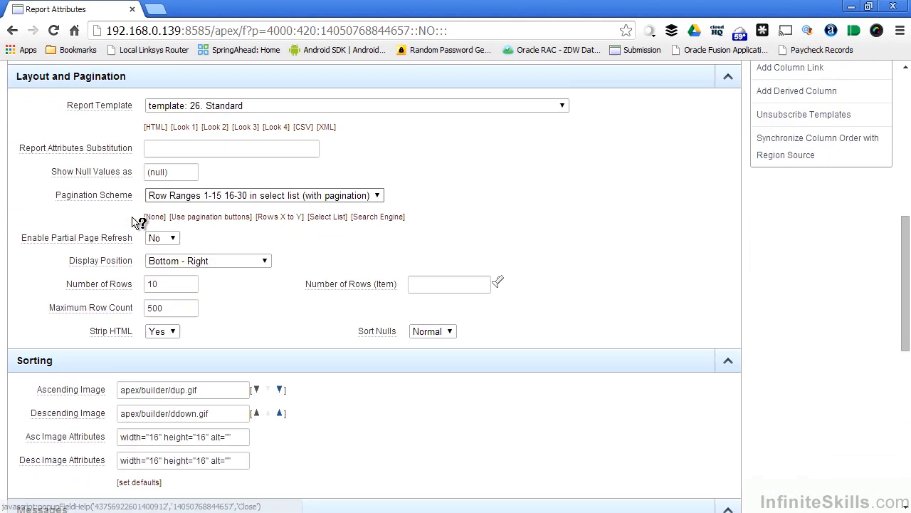
scroll("down", 3)
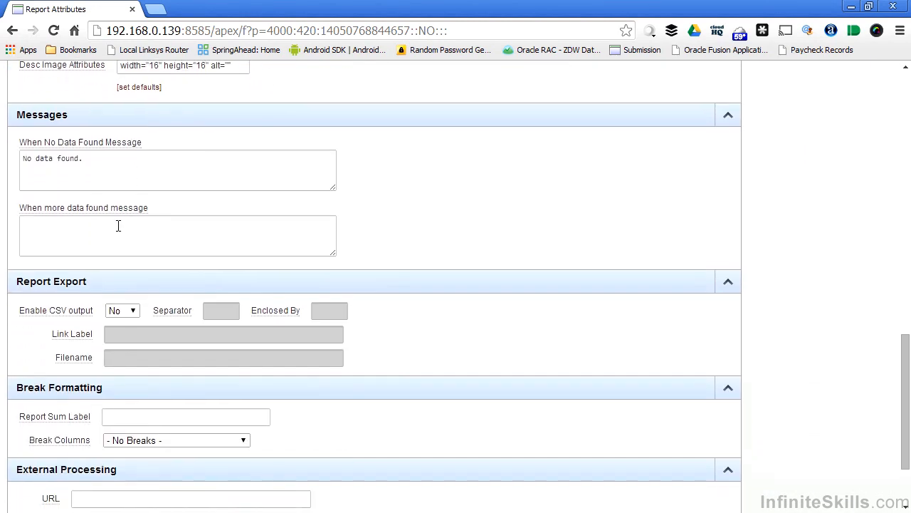
scroll("down", 3)
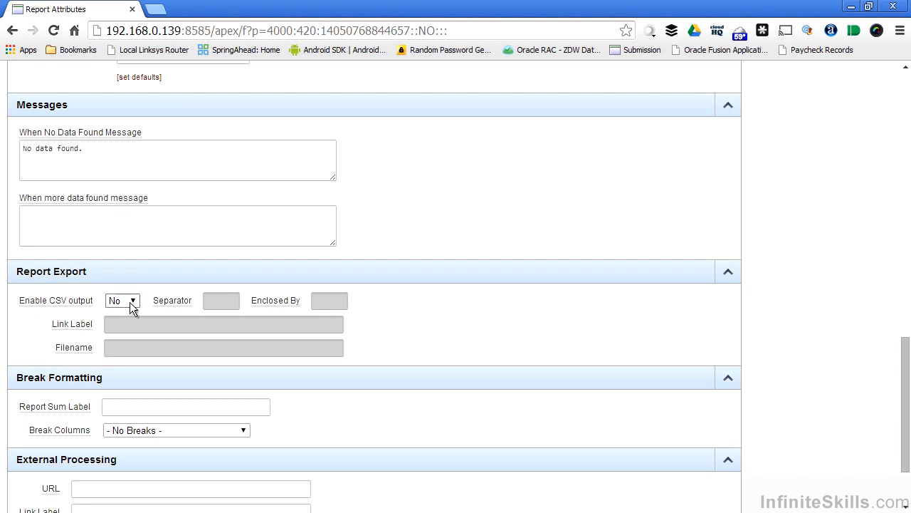
Enable CSV output with the link label 'Export Movie Records' and save.
left_click(121, 300)
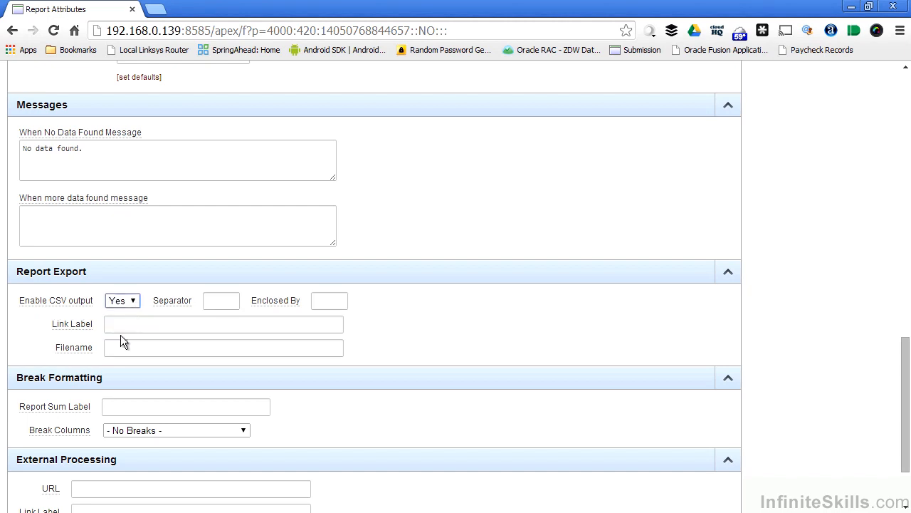
type("Export Movie Records")
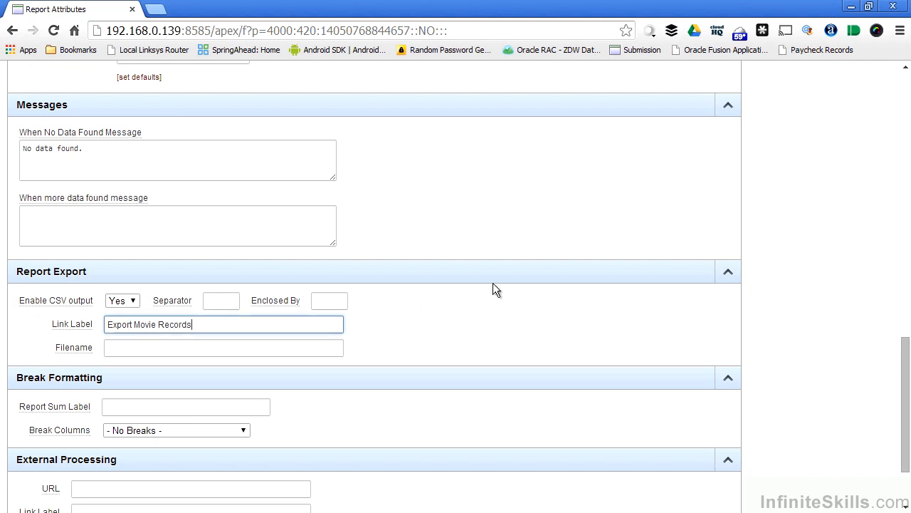
left_click(686, 183)
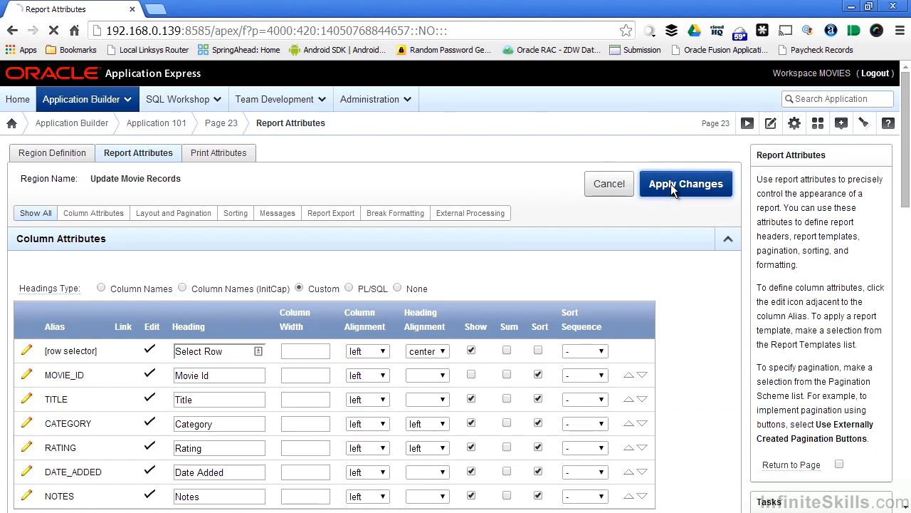
left_click(686, 184)
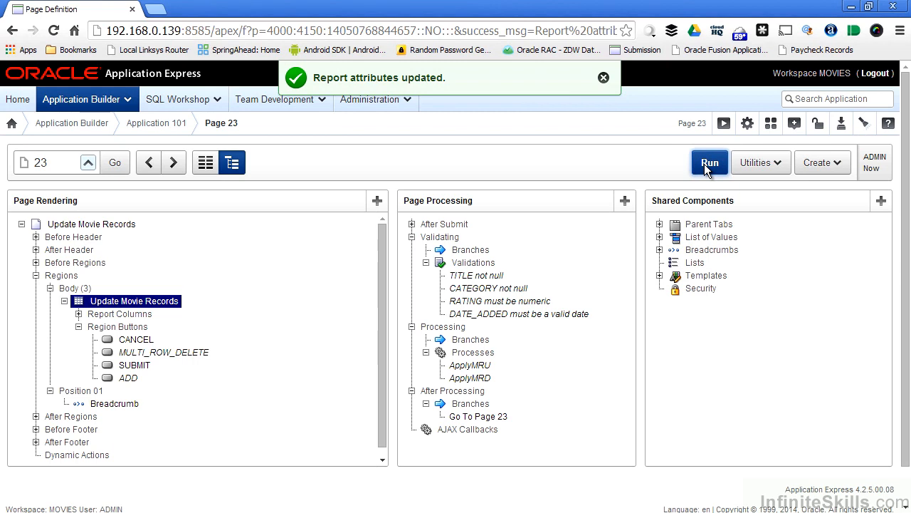
Run page 23 and download update_movie_records.csv through the Export Movie Records link.
left_click(709, 162)
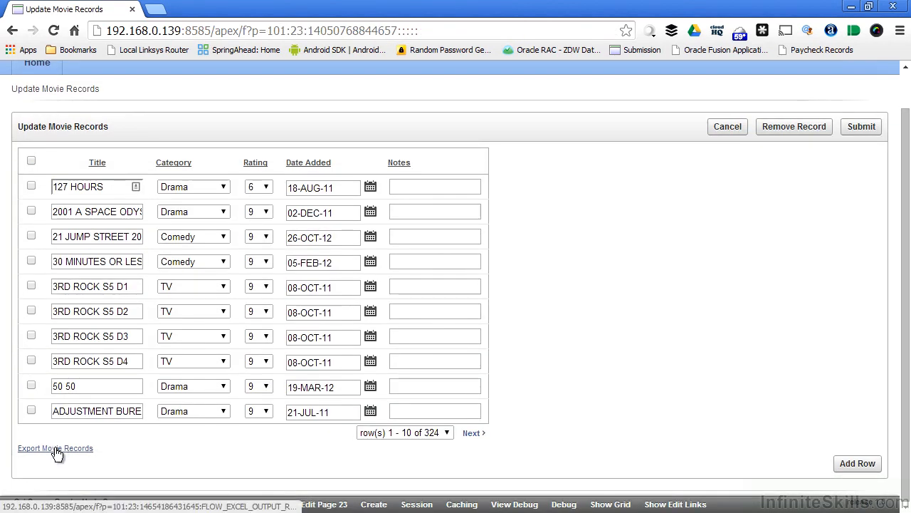
left_click(55, 448)
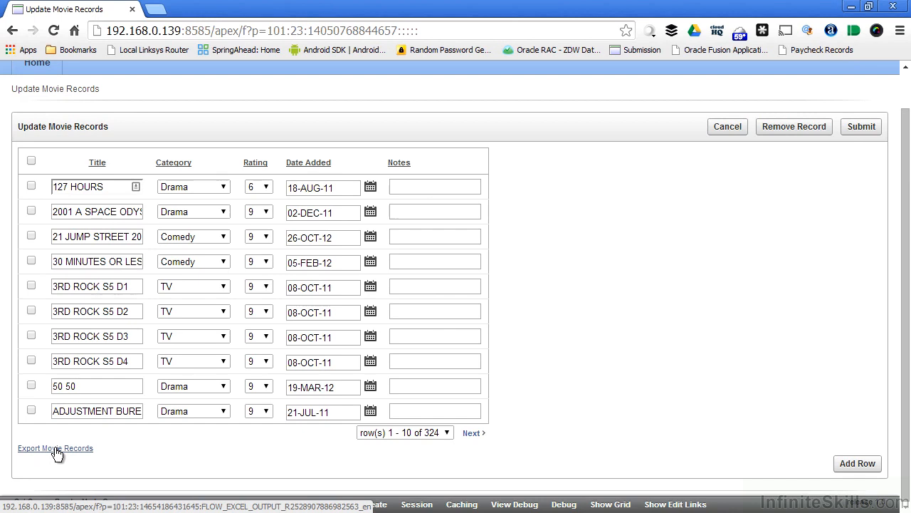
left_click(54, 447)
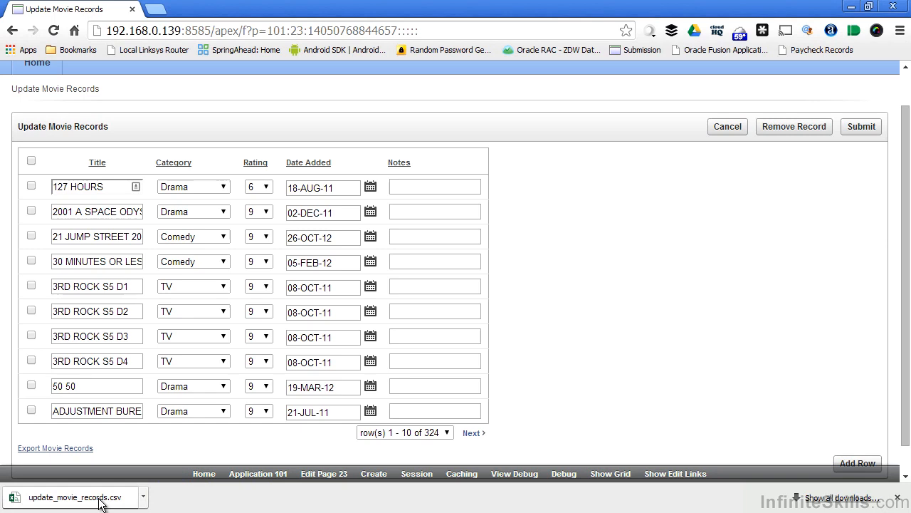
Open update_movie_records.csv in Excel and widen the Date Added column.
left_click(77, 497)
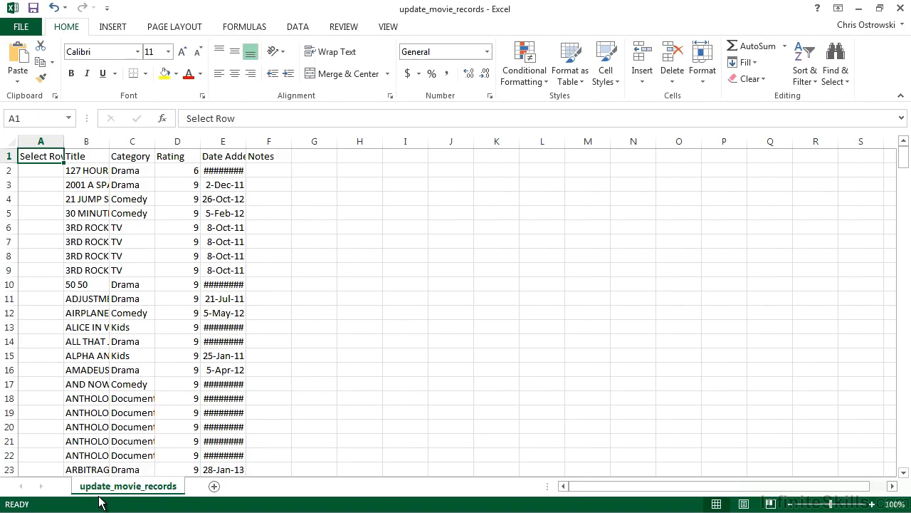
mouse_move(160, 106)
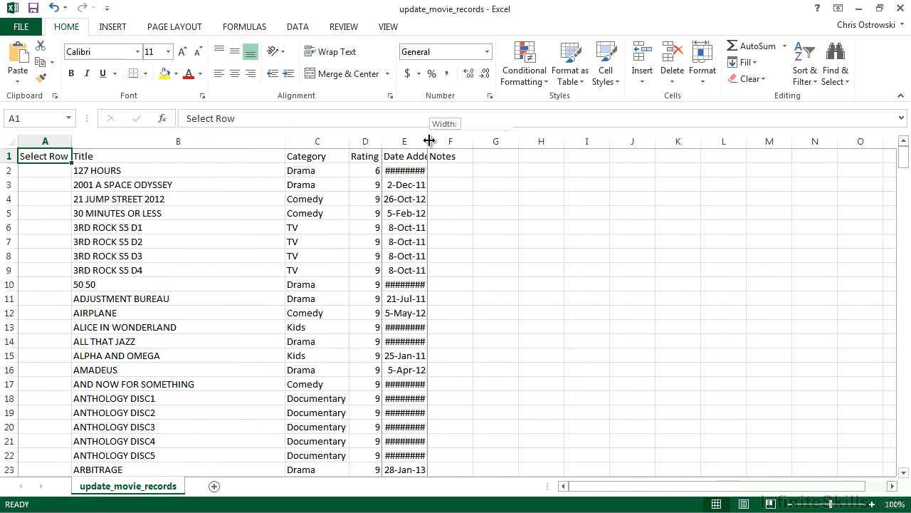
left_click_drag(428, 141, 451, 140)
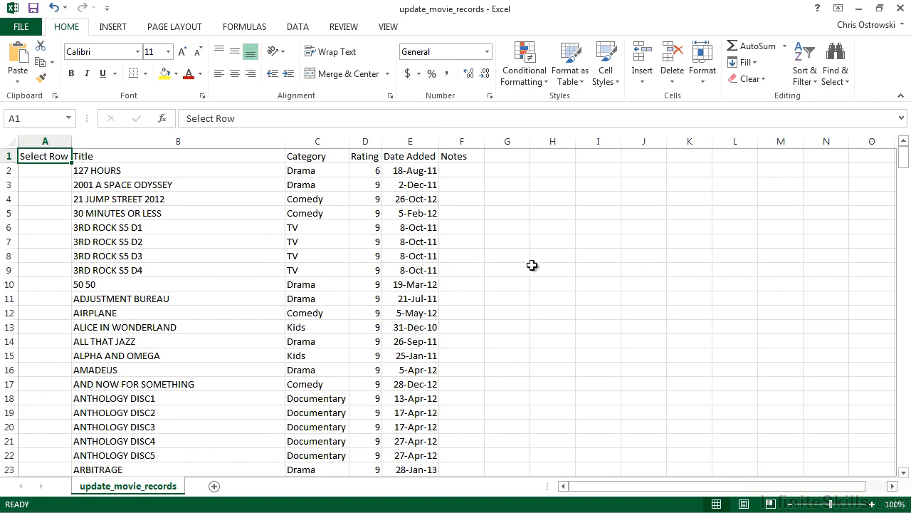